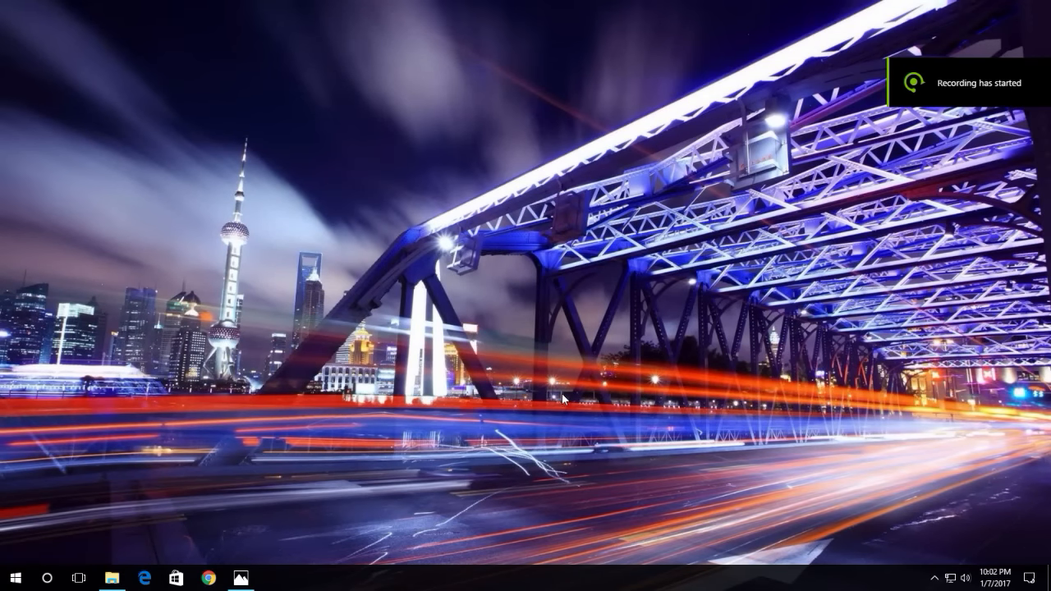
pyautogui.moveTo(559, 407)
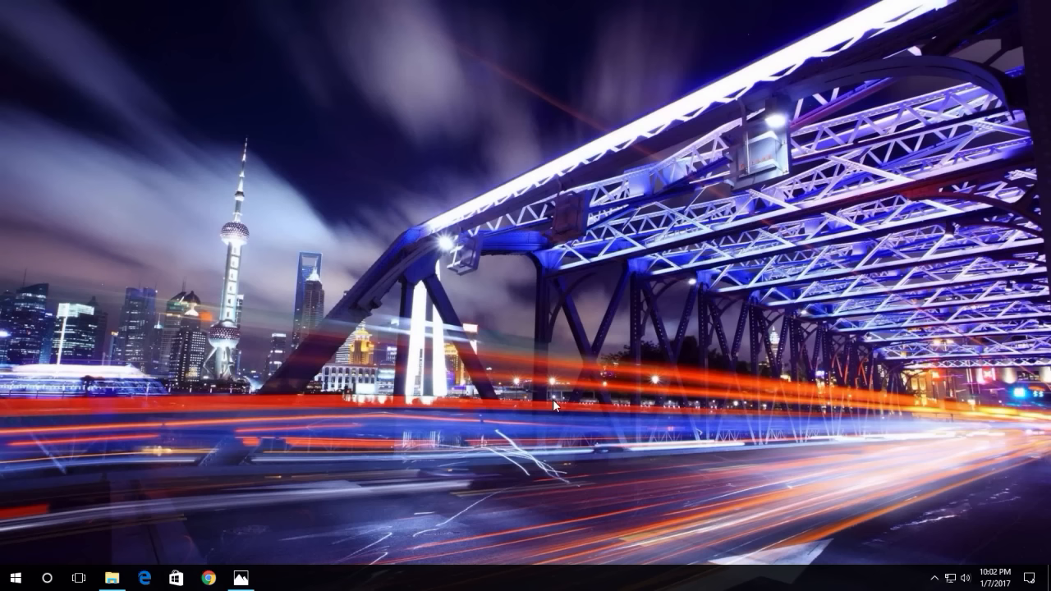
pyautogui.moveTo(468, 393)
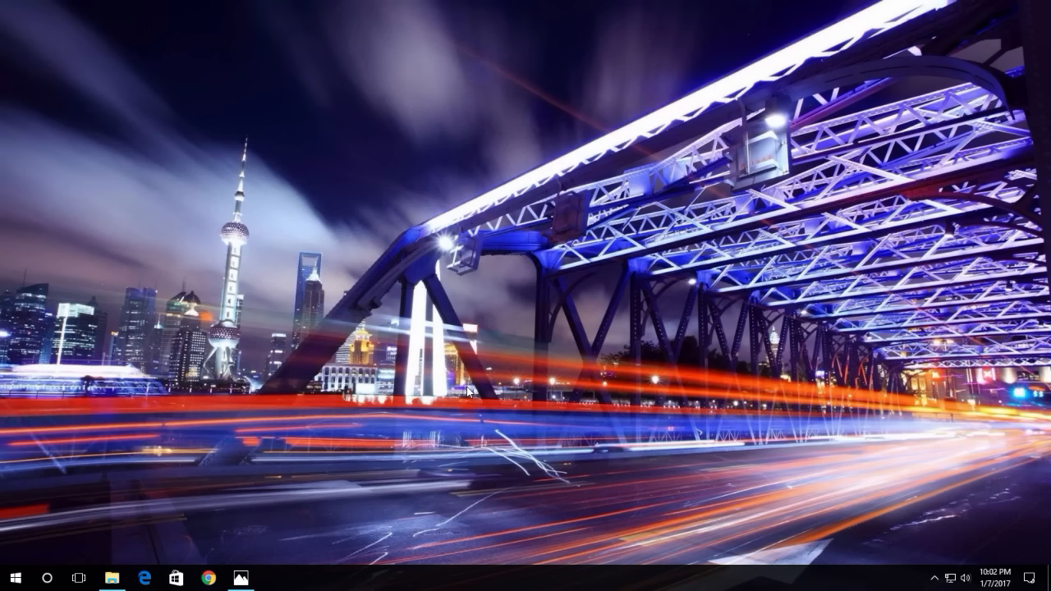
pyautogui.moveTo(345, 473)
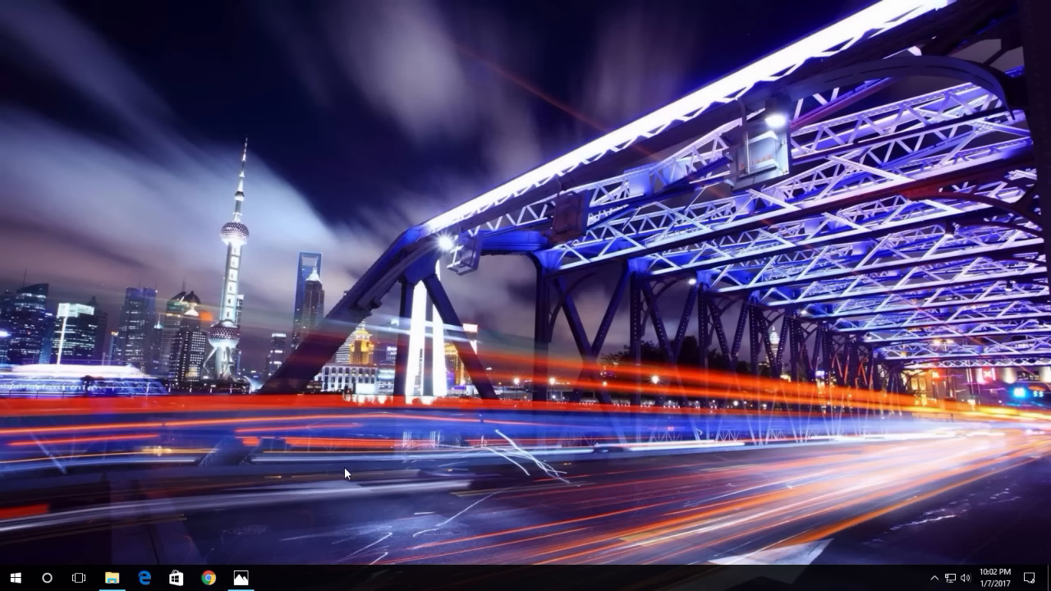
pyautogui.moveTo(332, 483)
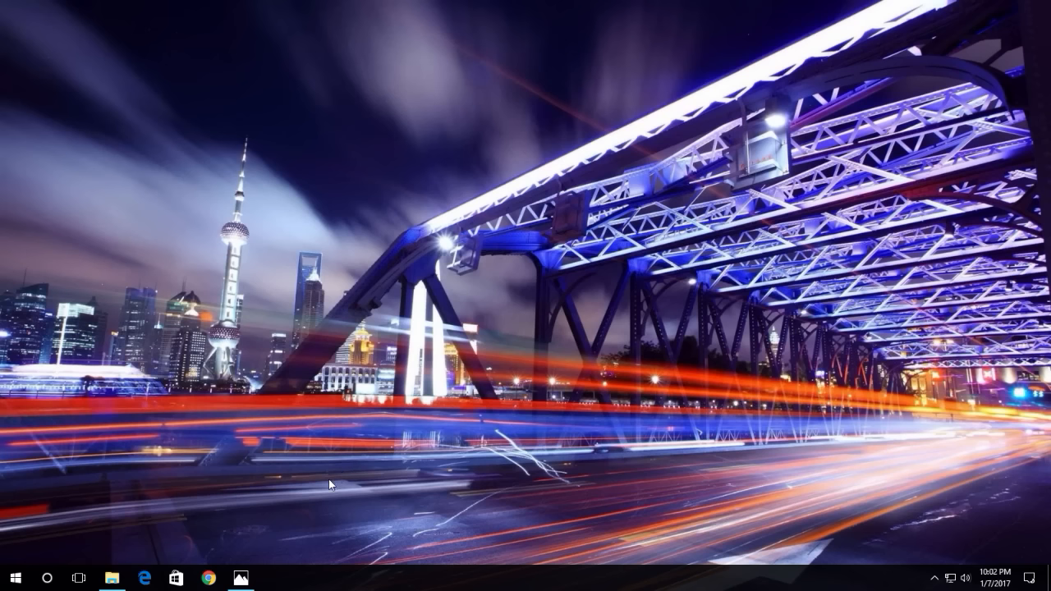
pyautogui.moveTo(308, 498)
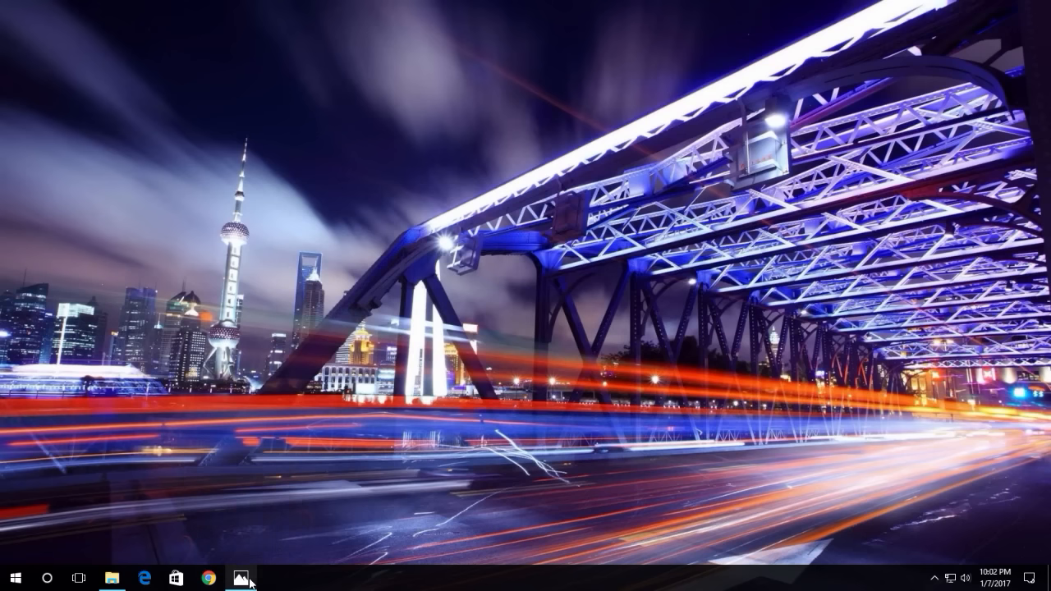
# Show the driversignatureerror.png screenshot of the EasyAntiCheat Driver Signature Enforcement launch error
pyautogui.click(240, 578)
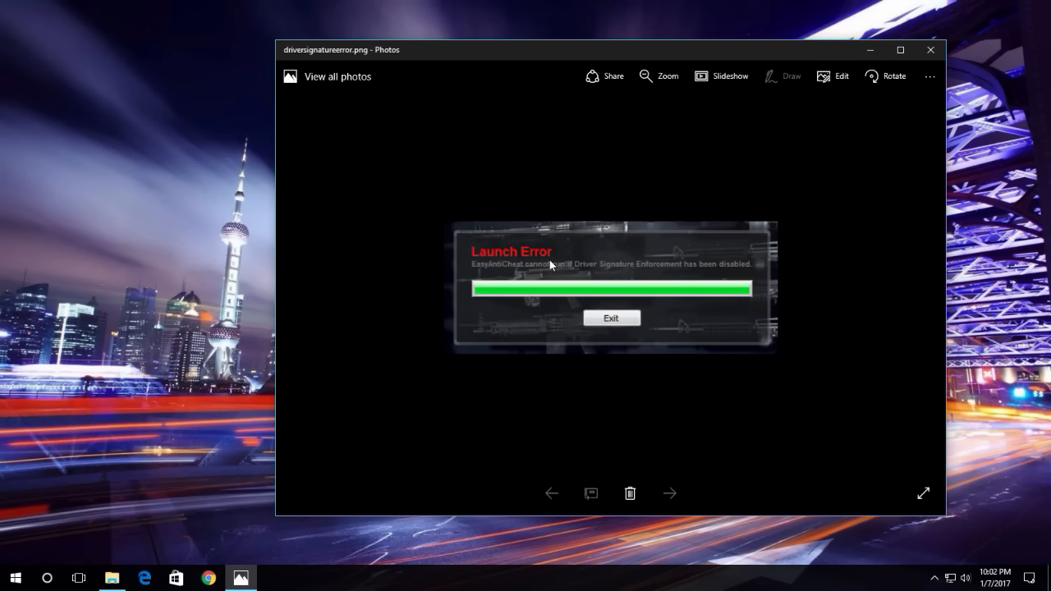
pyautogui.moveTo(491, 277)
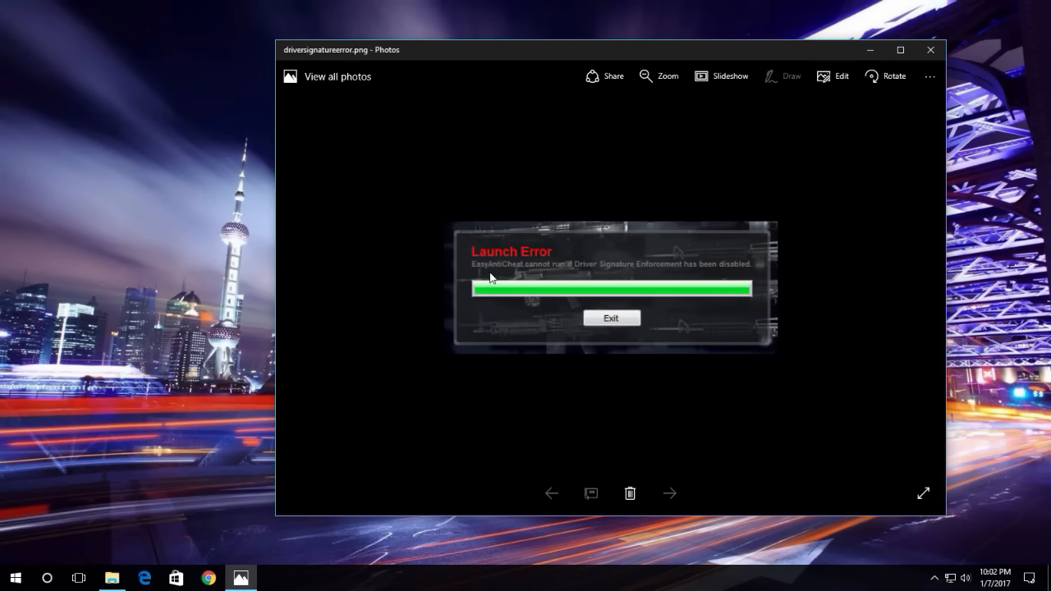
pyautogui.moveTo(568, 276)
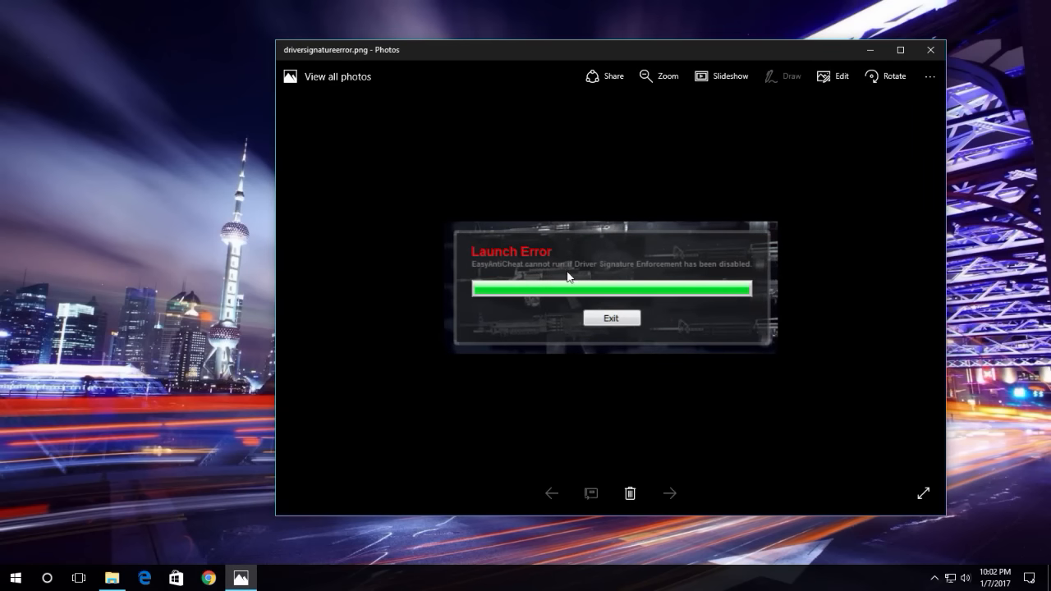
pyautogui.moveTo(673, 275)
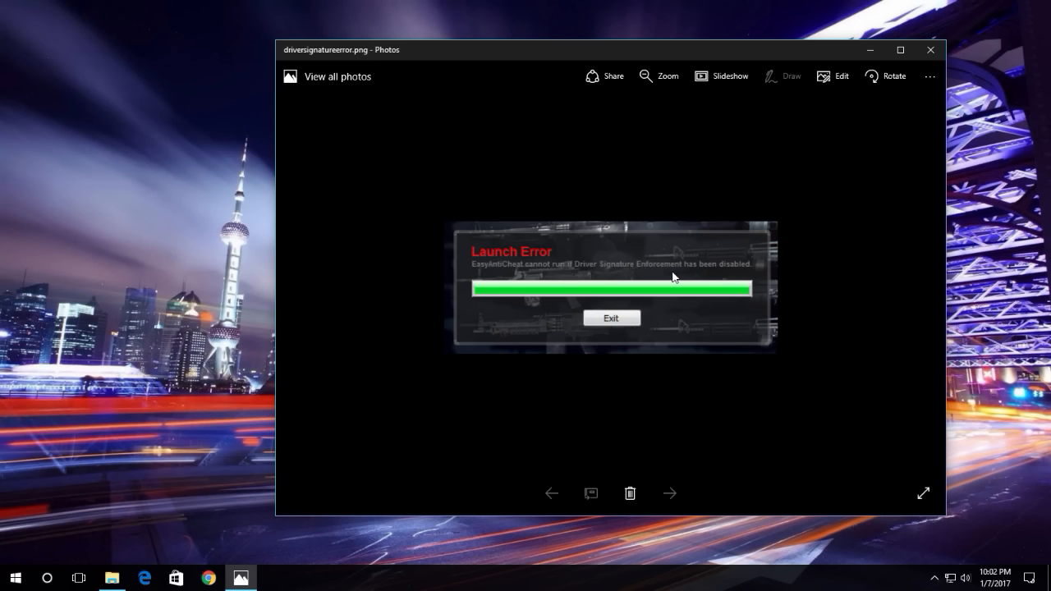
pyautogui.moveTo(720, 279)
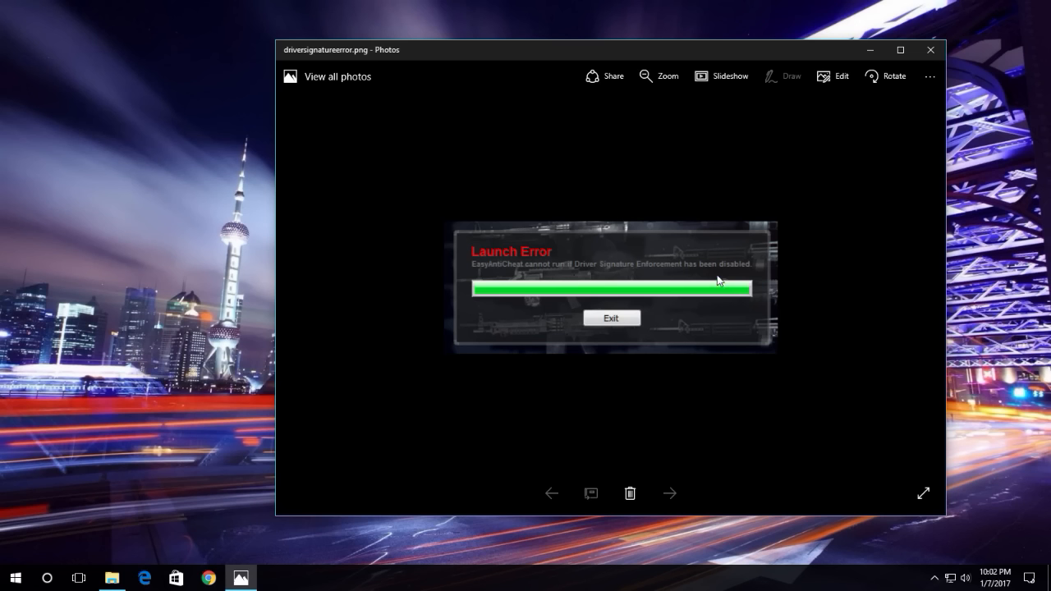
pyautogui.moveTo(746, 276)
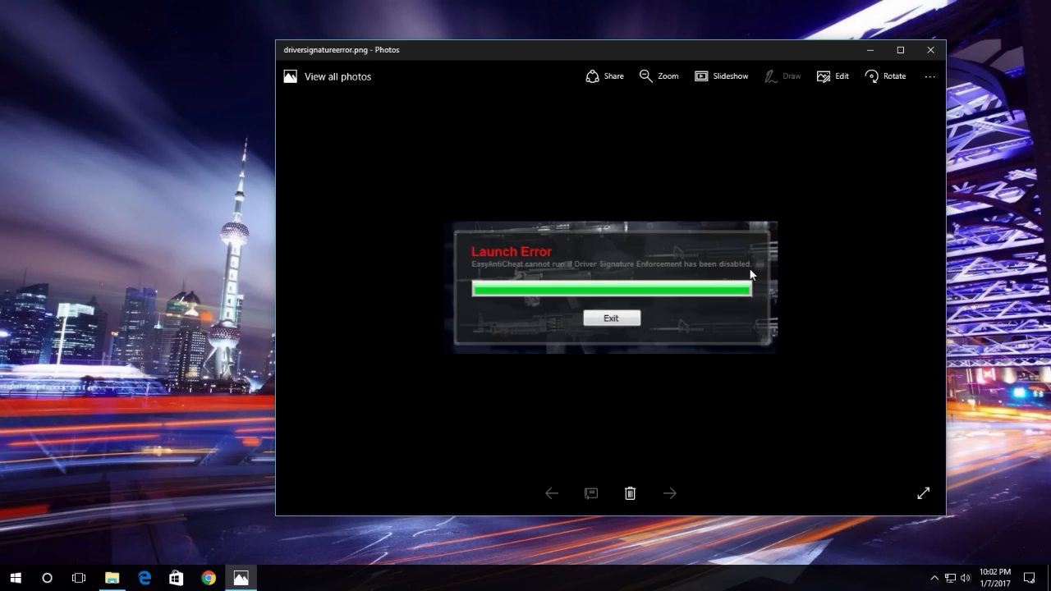
pyautogui.moveTo(779, 256)
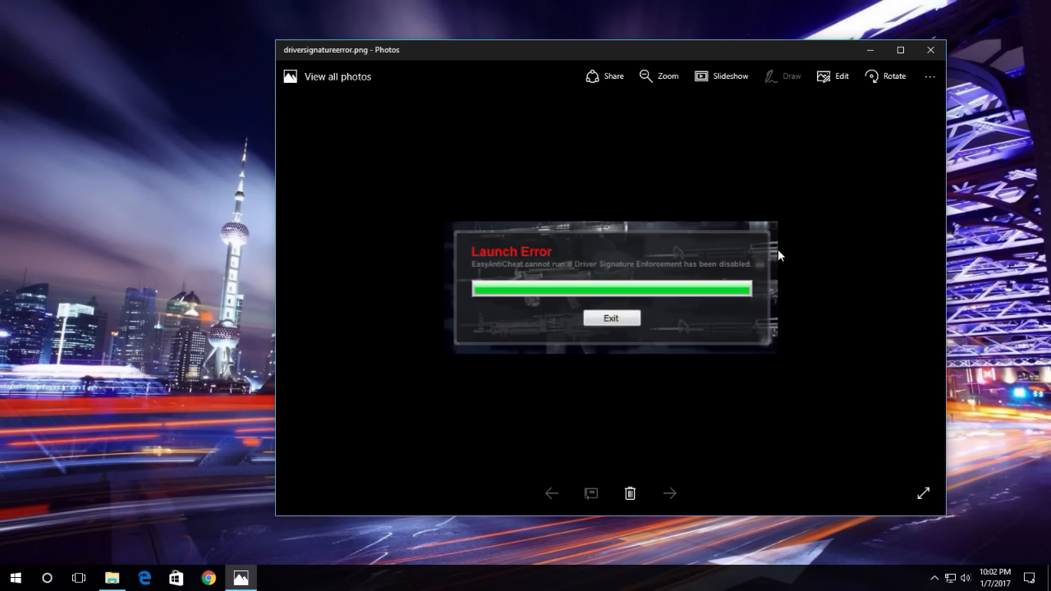
pyautogui.moveTo(770, 253)
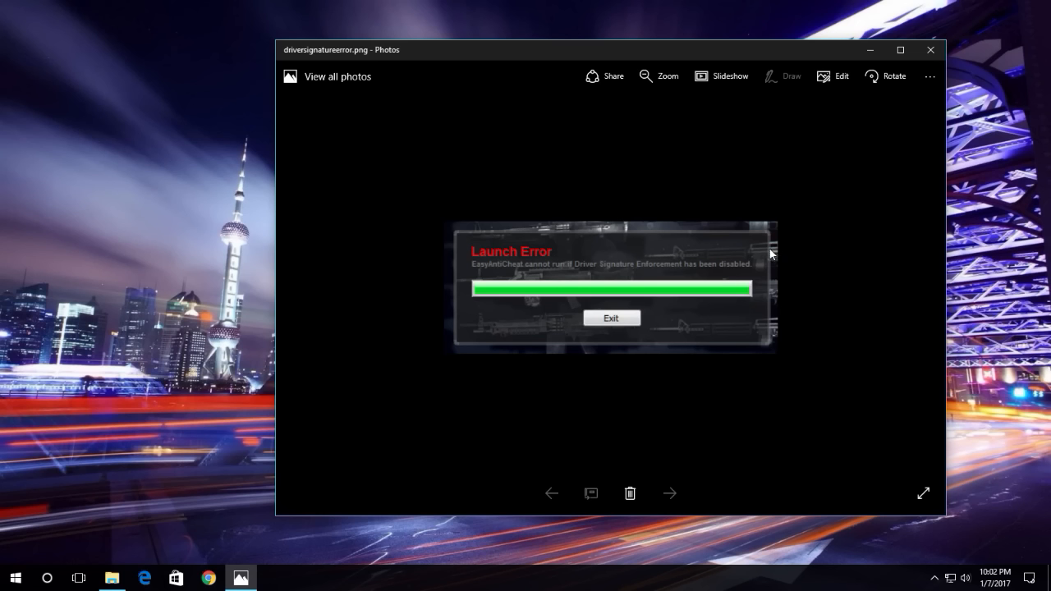
pyautogui.moveTo(872, 49)
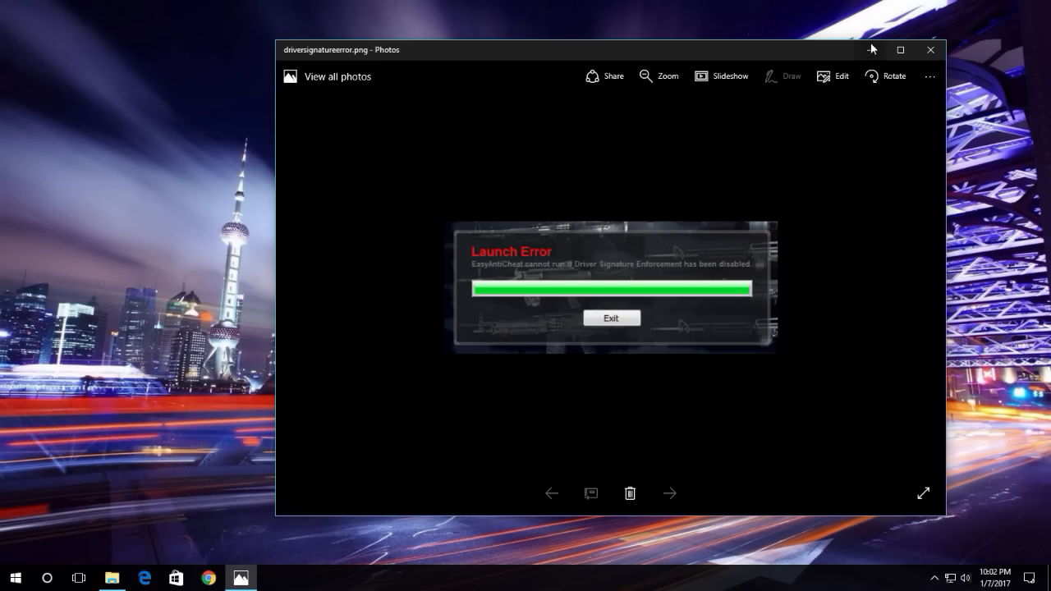
pyautogui.moveTo(872, 50)
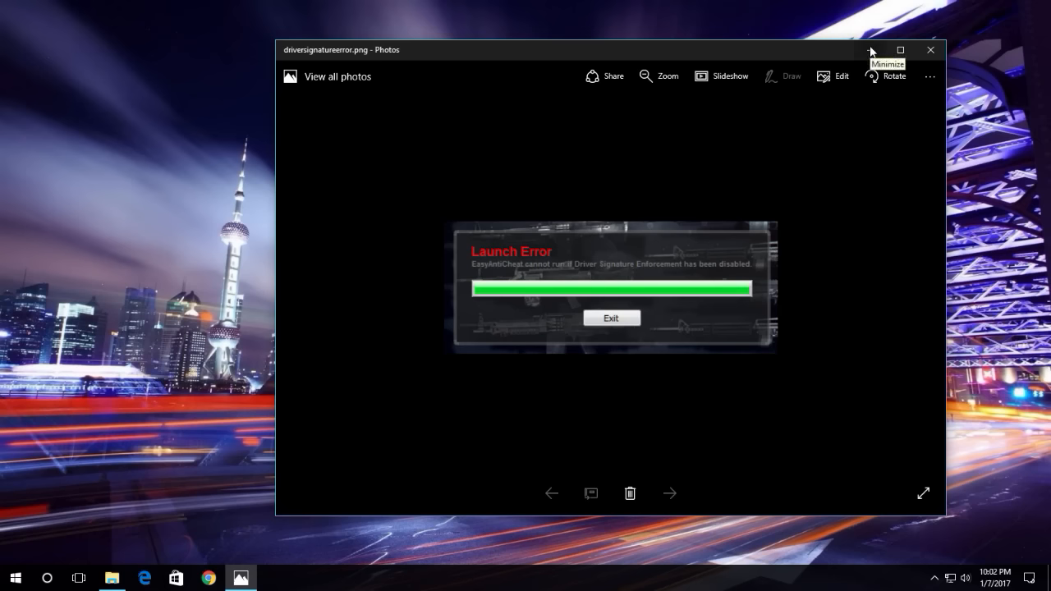
pyautogui.moveTo(872, 51)
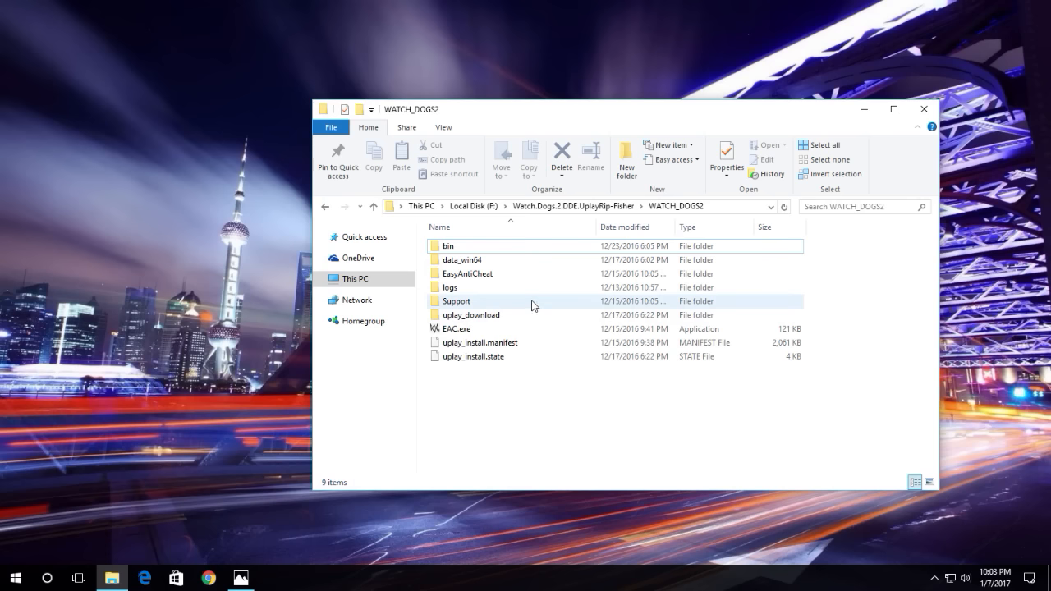
pyautogui.moveTo(486, 278)
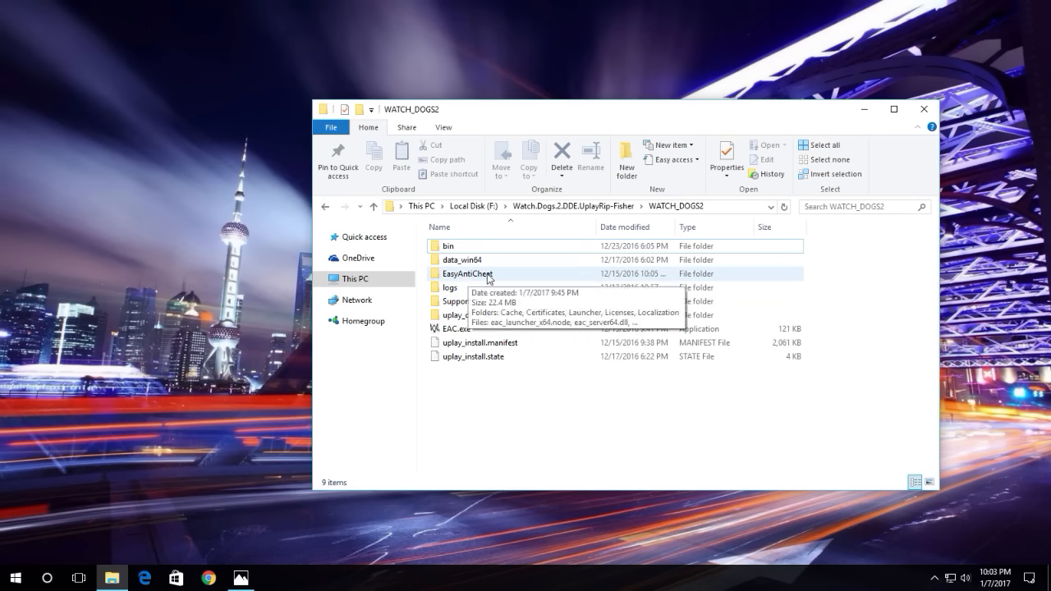
# Enter the WATCH_DOGS2 EasyAntiCheat folder and bring up actions for EasyAntiCheat_Setup.exe
pyautogui.doubleClick(466, 273)
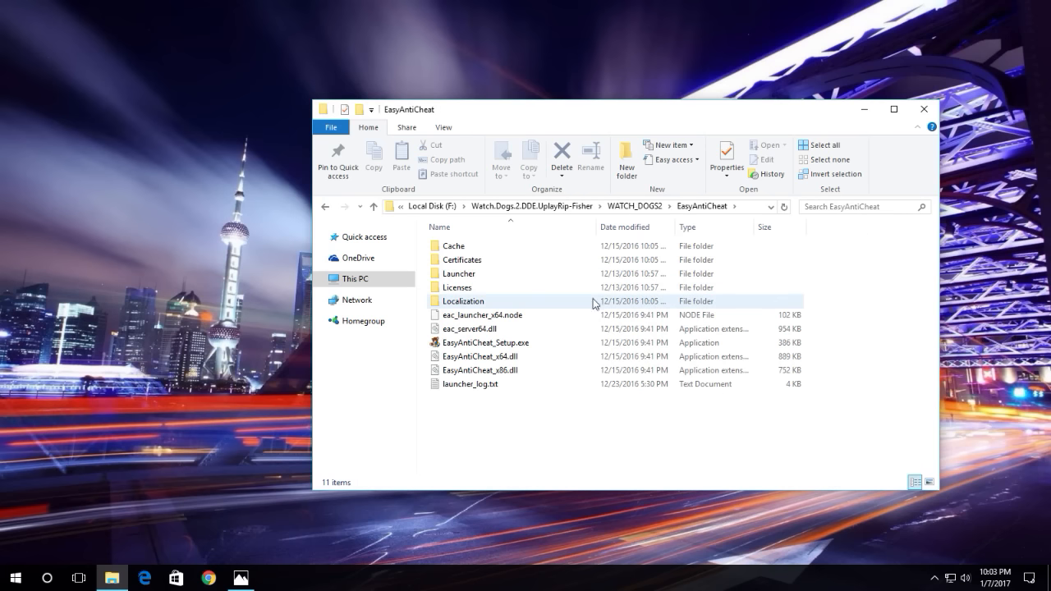
pyautogui.click(486, 343)
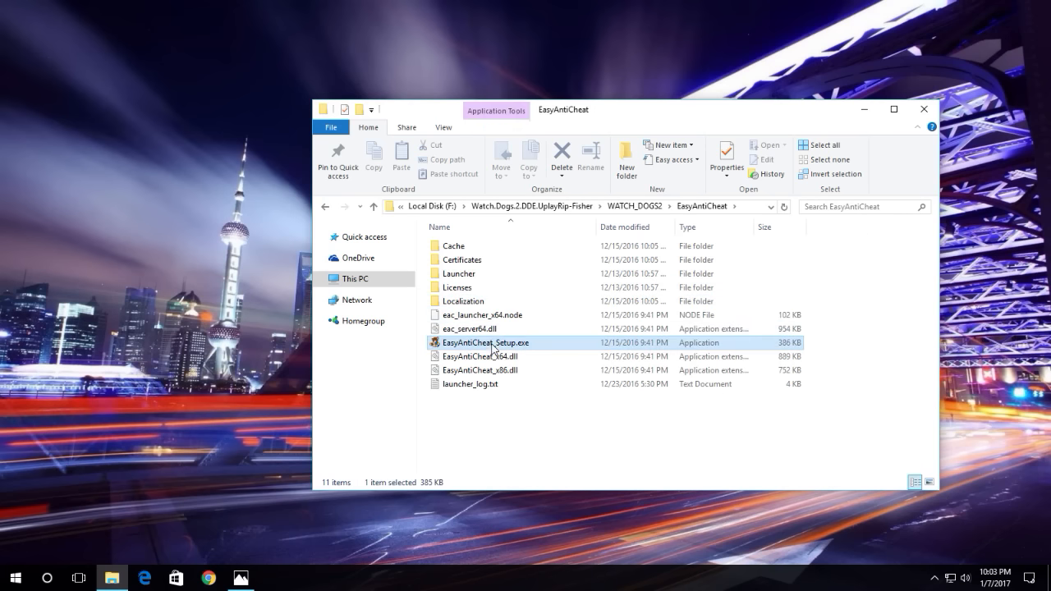
pyautogui.moveTo(529, 345)
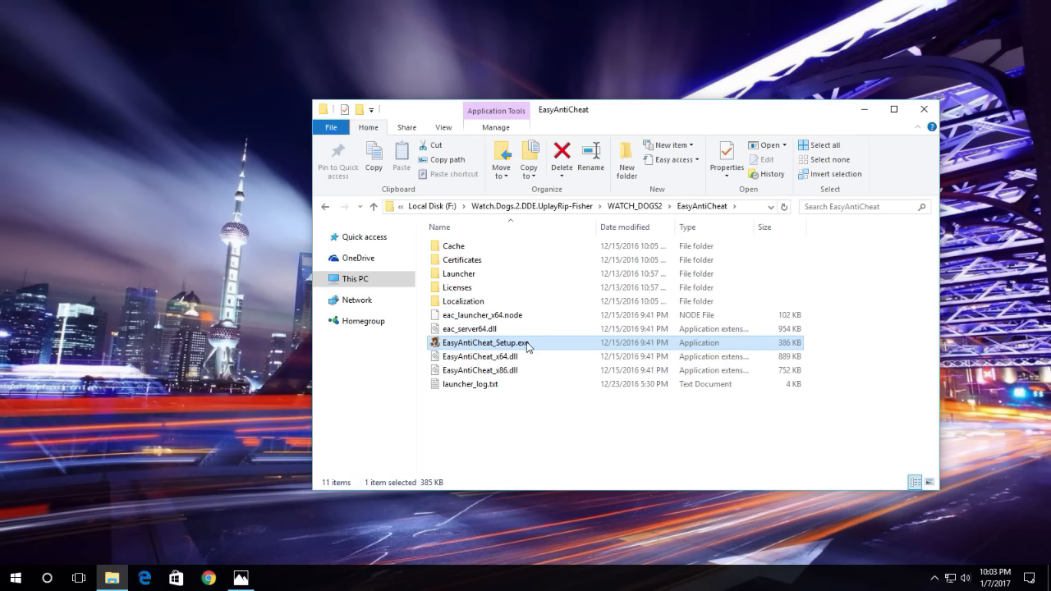
pyautogui.moveTo(529, 345)
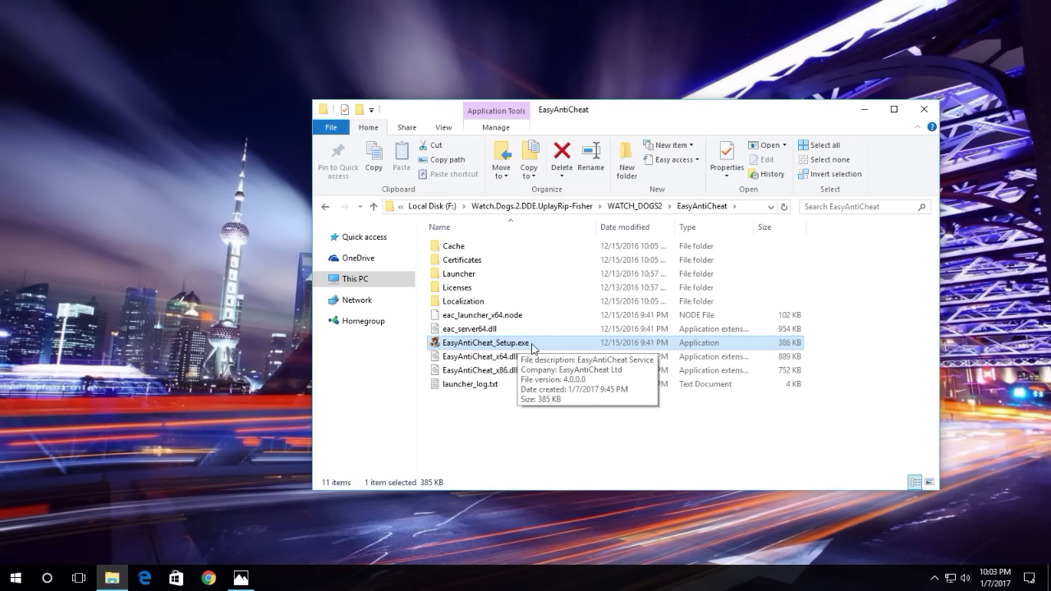
pyautogui.rightClick(486, 343)
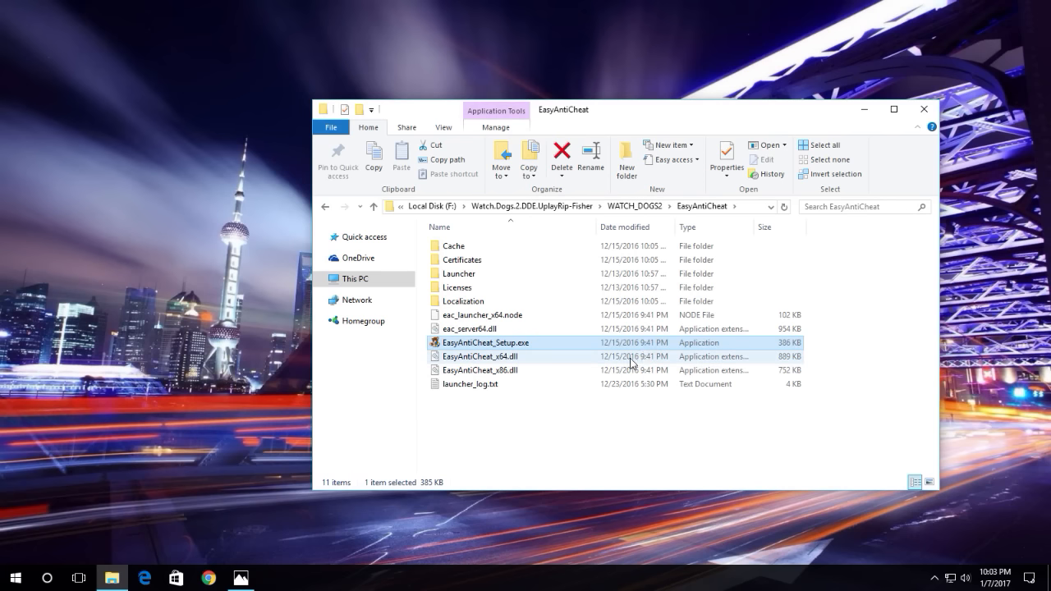
pyautogui.moveTo(458, 486)
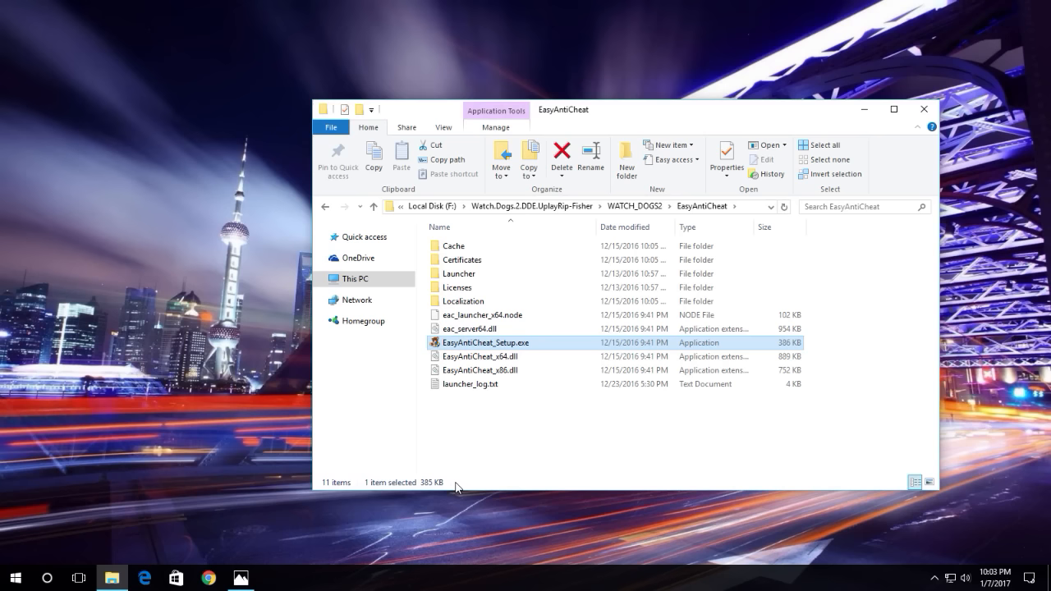
pyautogui.moveTo(526, 434)
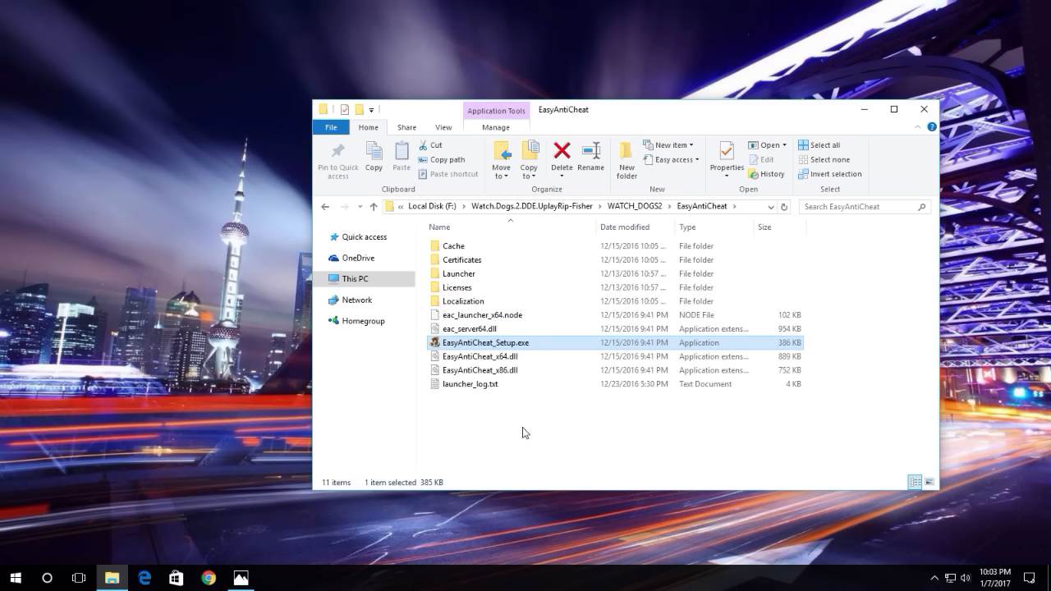
pyautogui.moveTo(578, 121)
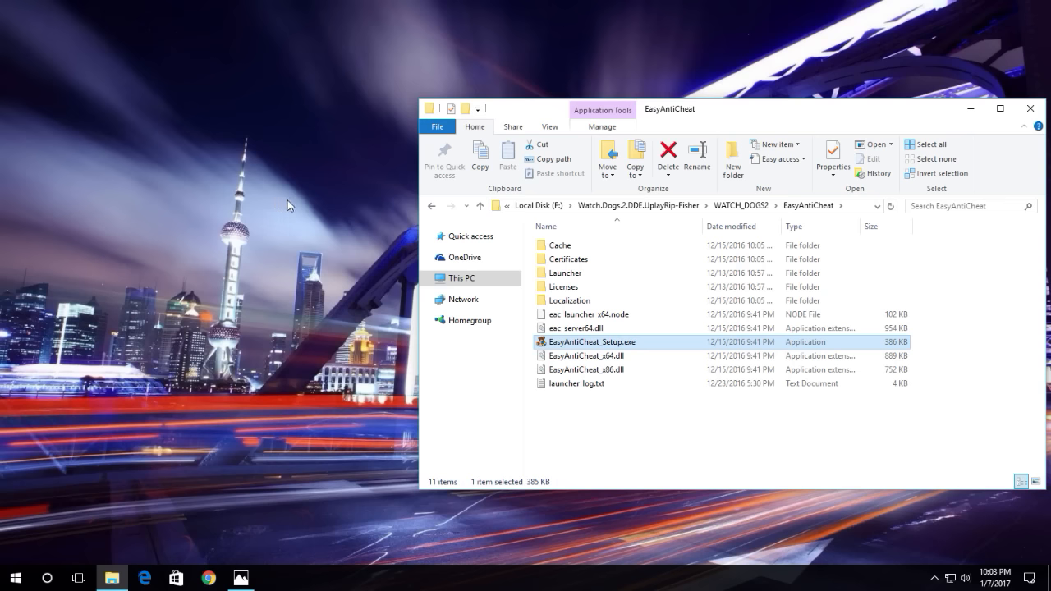
# Launch Command Prompt as administrator from a 'command' search and show desktop icons again
pyautogui.click(15, 578)
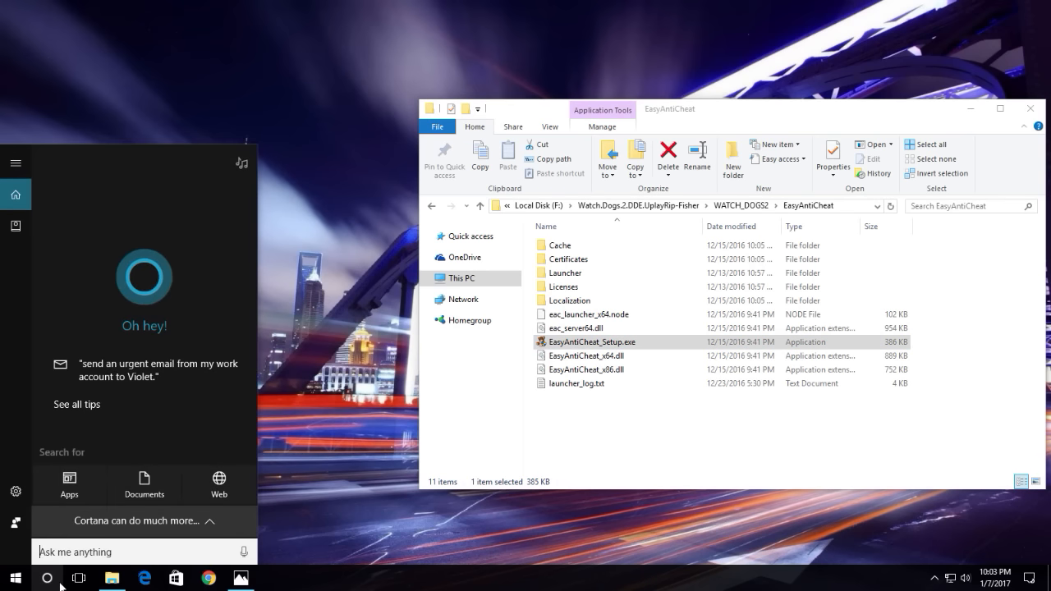
pyautogui.write('command')
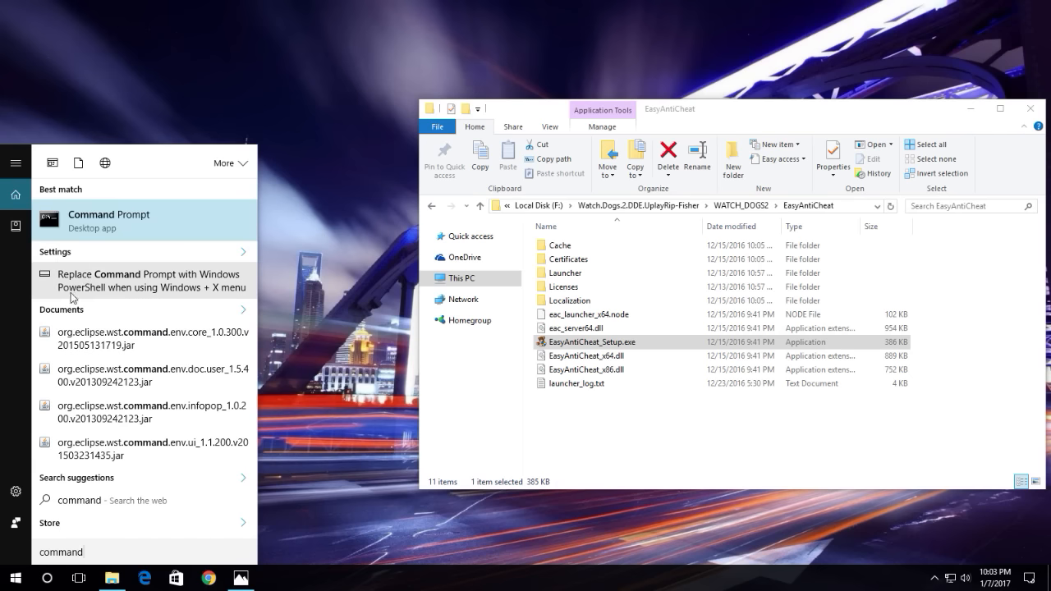
pyautogui.rightClick(107, 220)
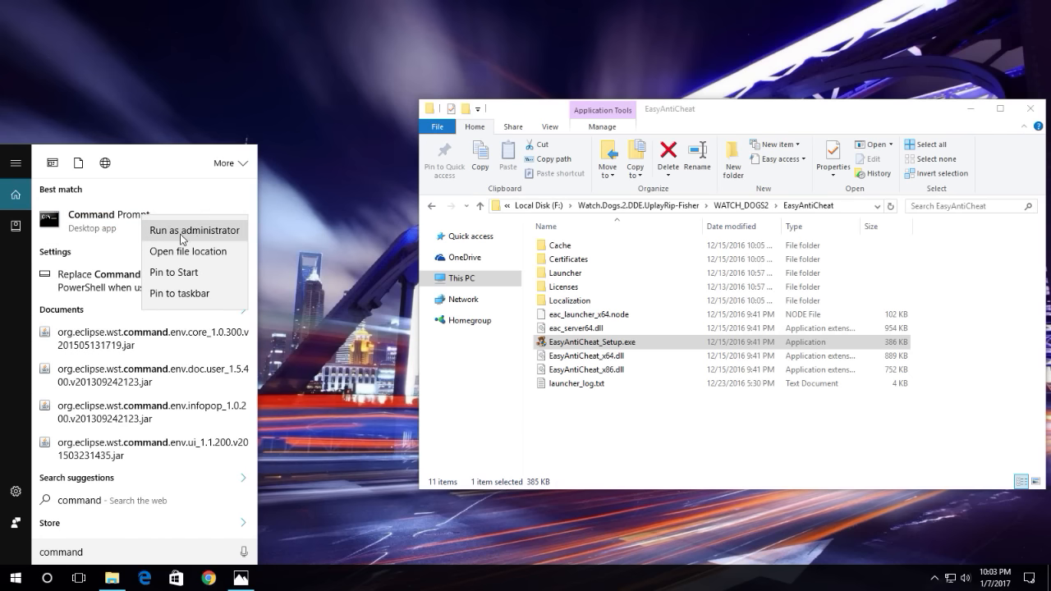
pyautogui.click(222, 238)
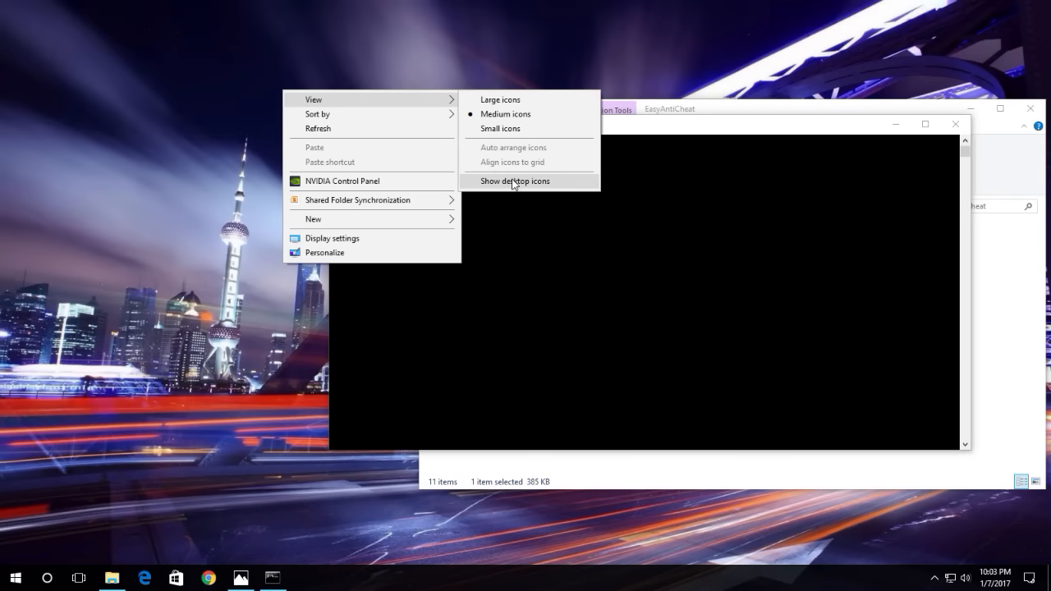
pyautogui.click(515, 181)
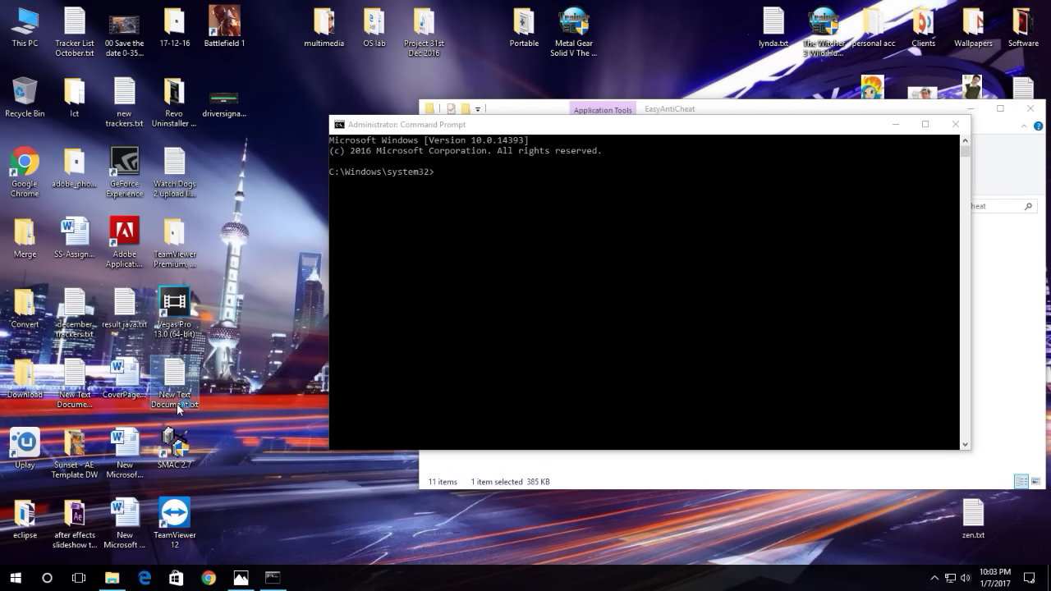
# Copy 'bcdedit -set TESTSIGNING OFF' from the instruction text file in Notepad
pyautogui.doubleClick(174, 380)
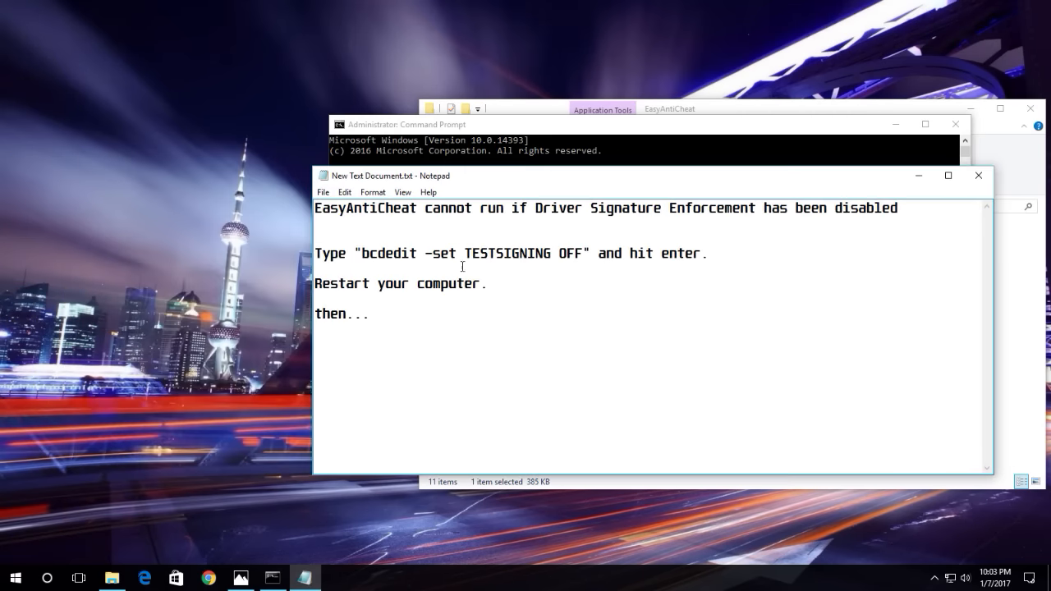
pyautogui.doubleClick(378, 253)
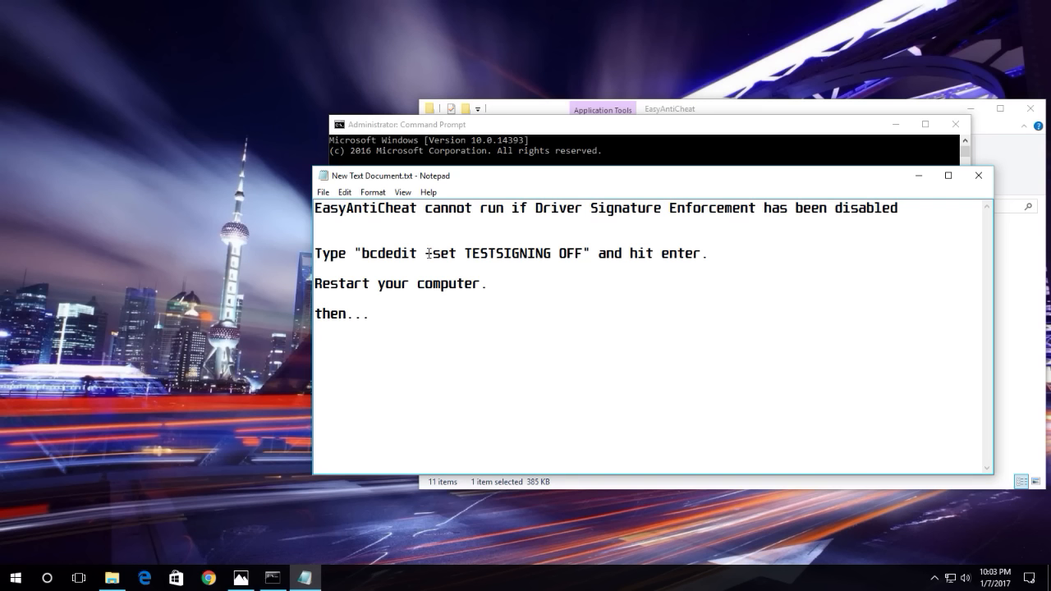
pyautogui.doubleClick(440, 253)
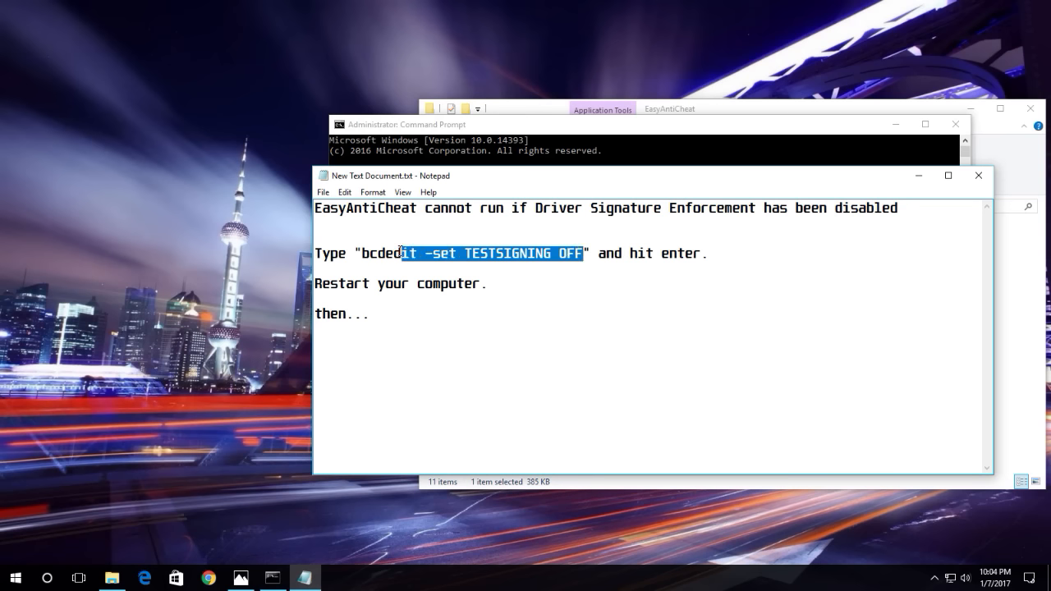
pyautogui.rightClick(490, 253)
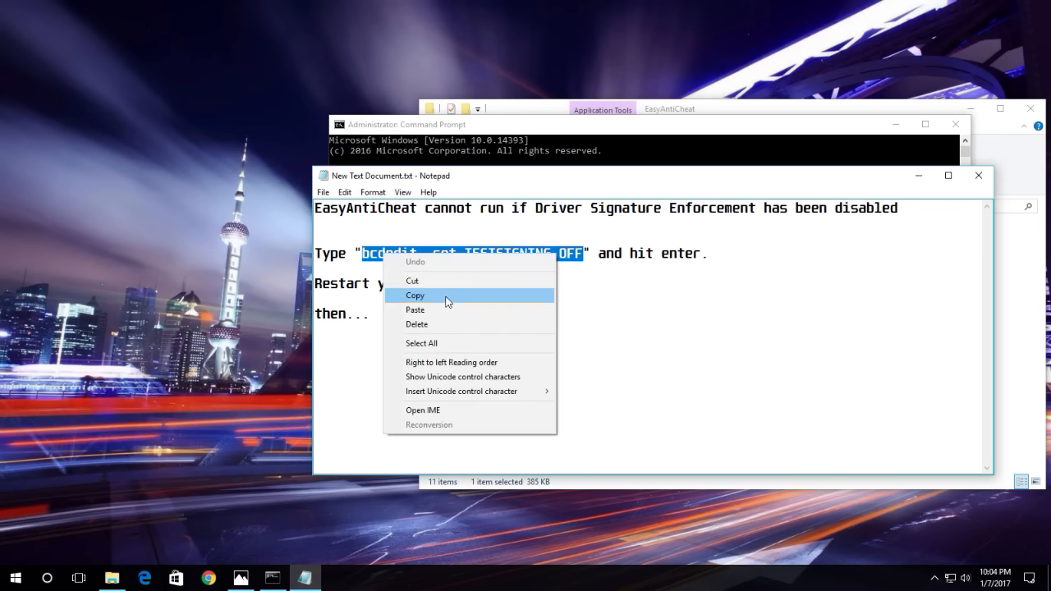
pyautogui.click(414, 296)
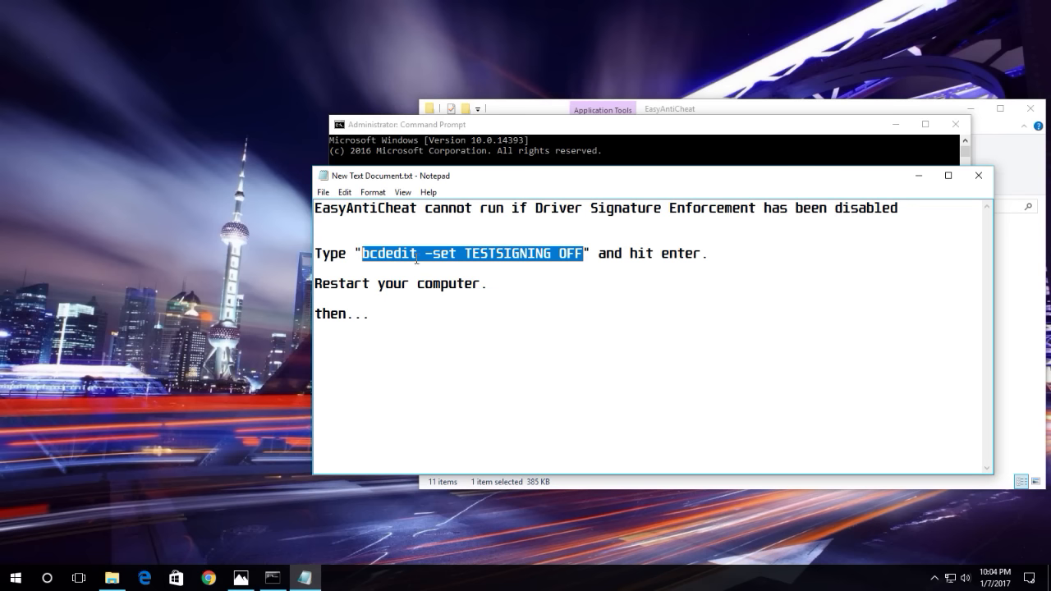
pyautogui.moveTo(714, 250)
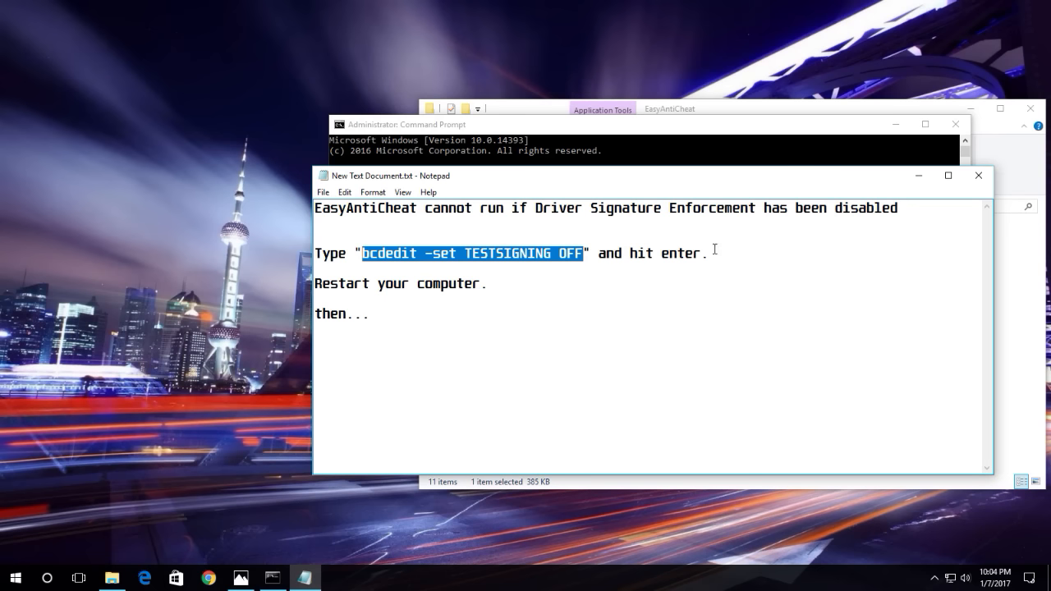
pyautogui.moveTo(918, 176)
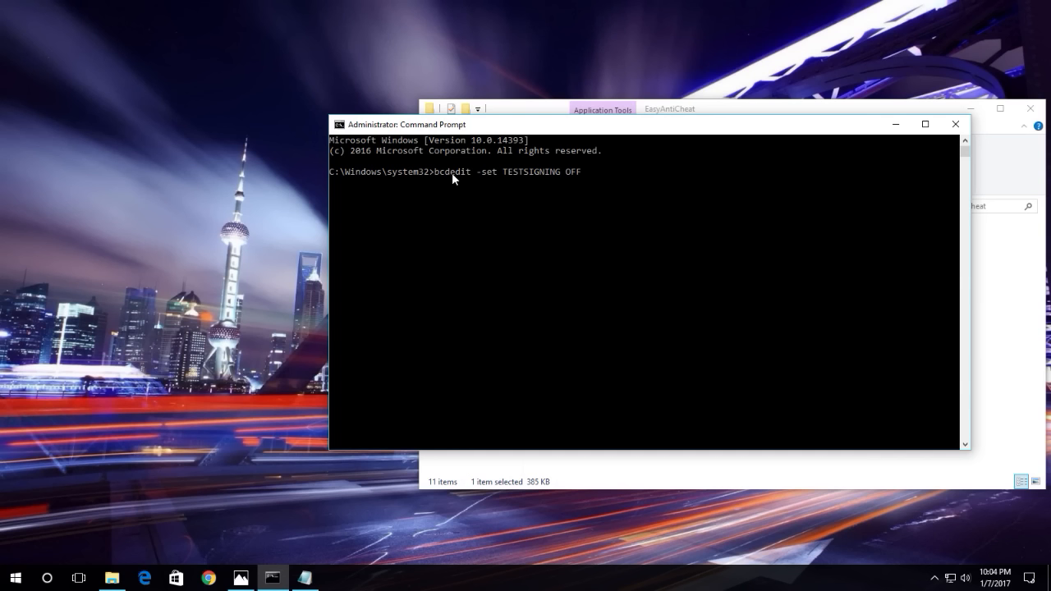
pyautogui.moveTo(542, 178)
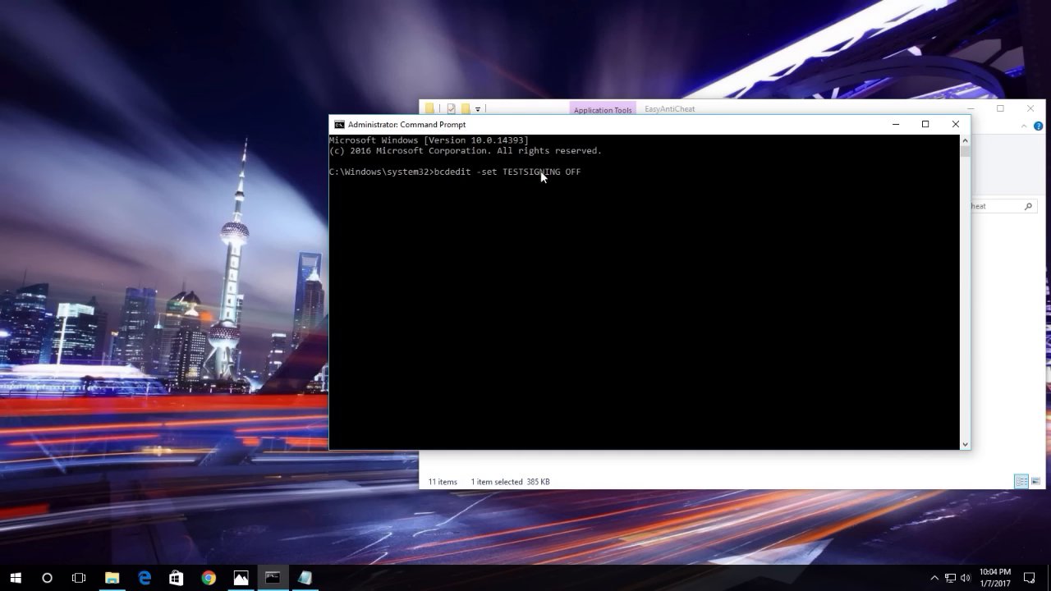
pyautogui.moveTo(583, 179)
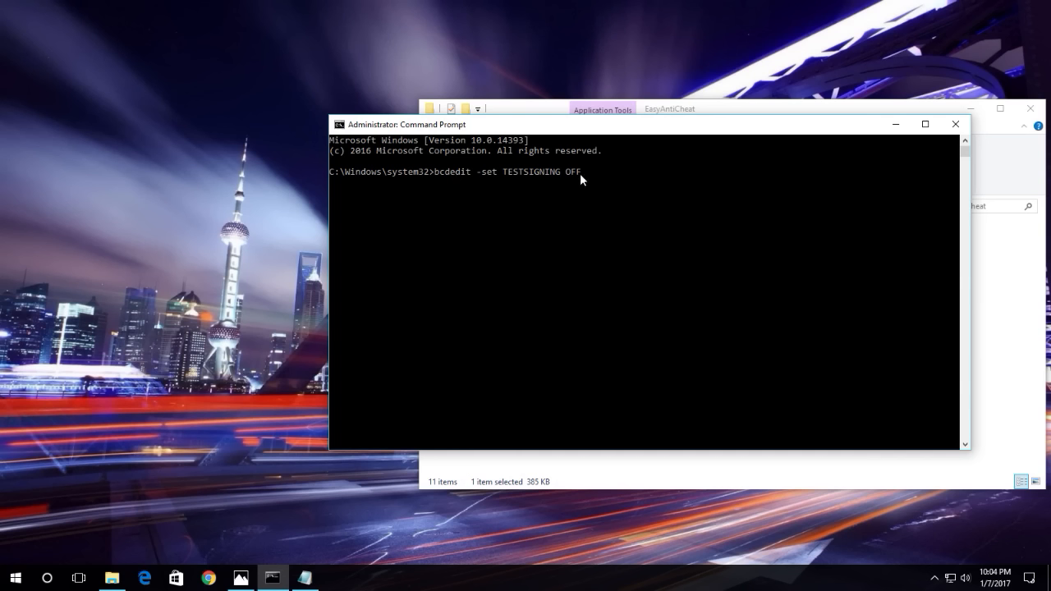
pyautogui.moveTo(500, 194)
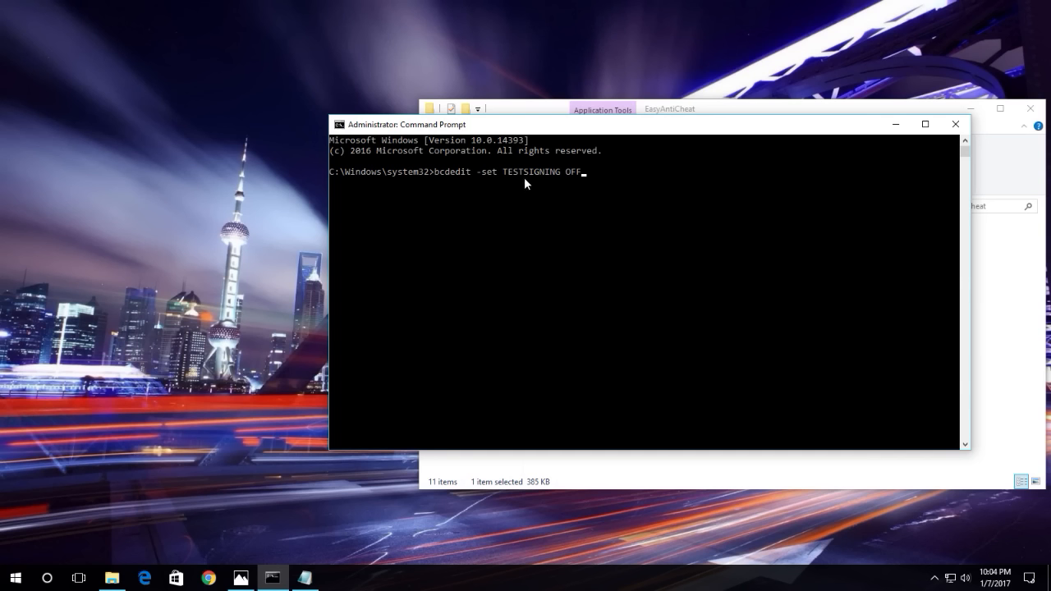
pyautogui.moveTo(601, 182)
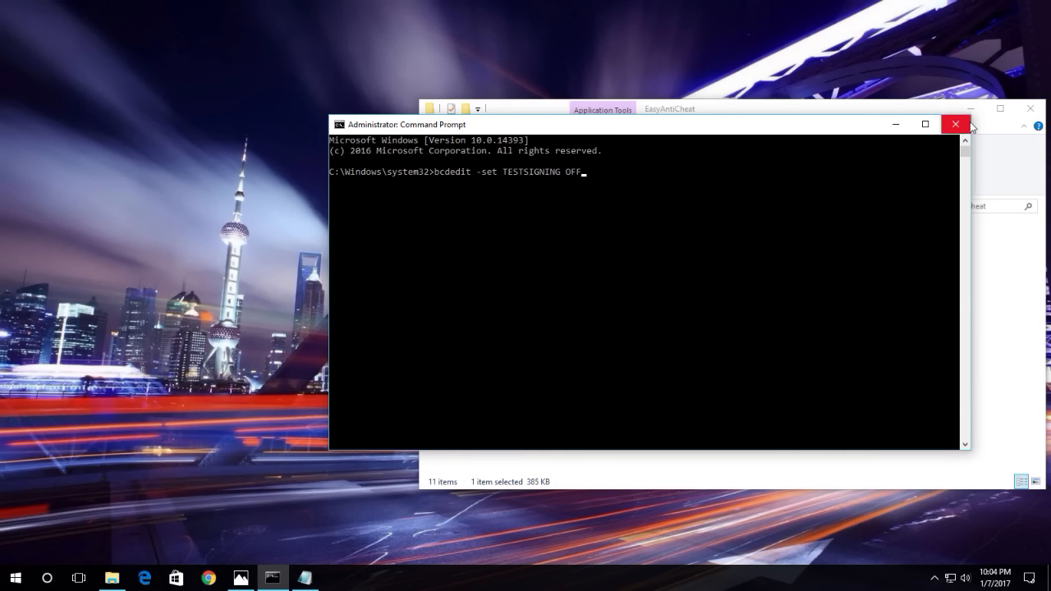
pyautogui.moveTo(956, 125)
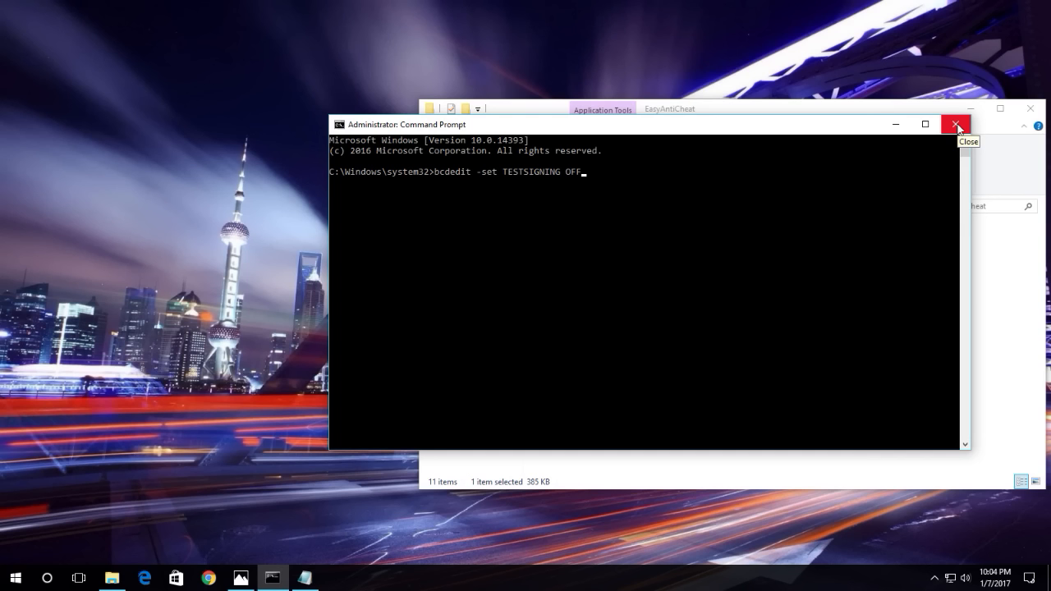
pyautogui.moveTo(426, 190)
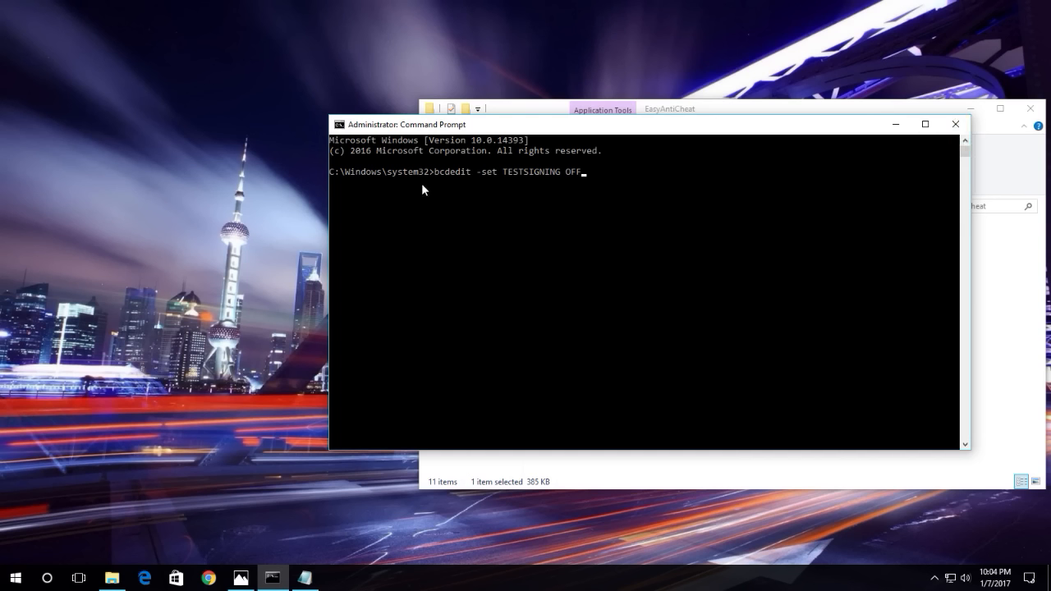
pyautogui.moveTo(427, 200)
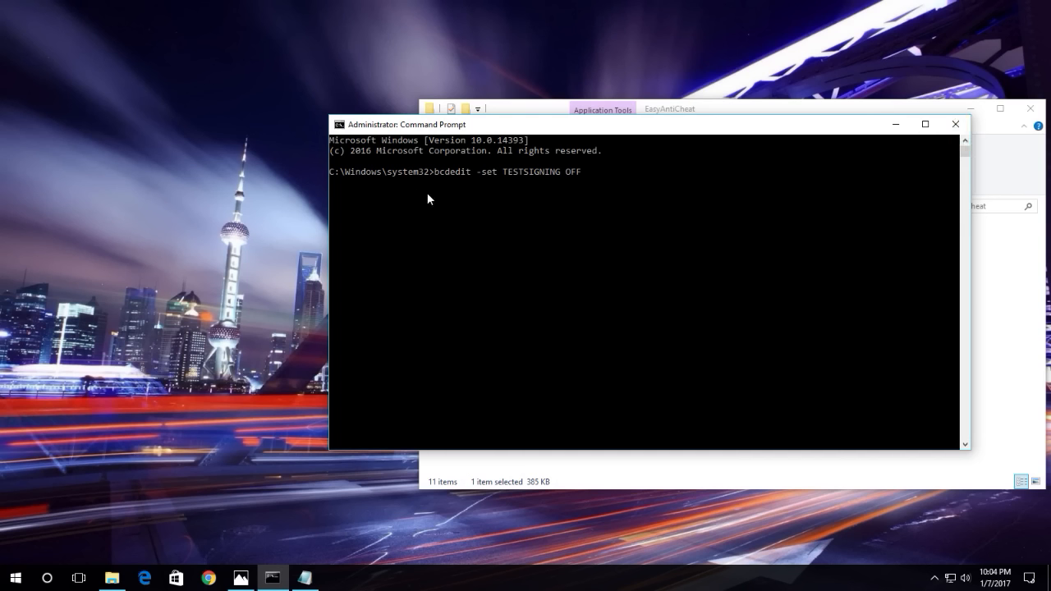
pyautogui.moveTo(588, 192)
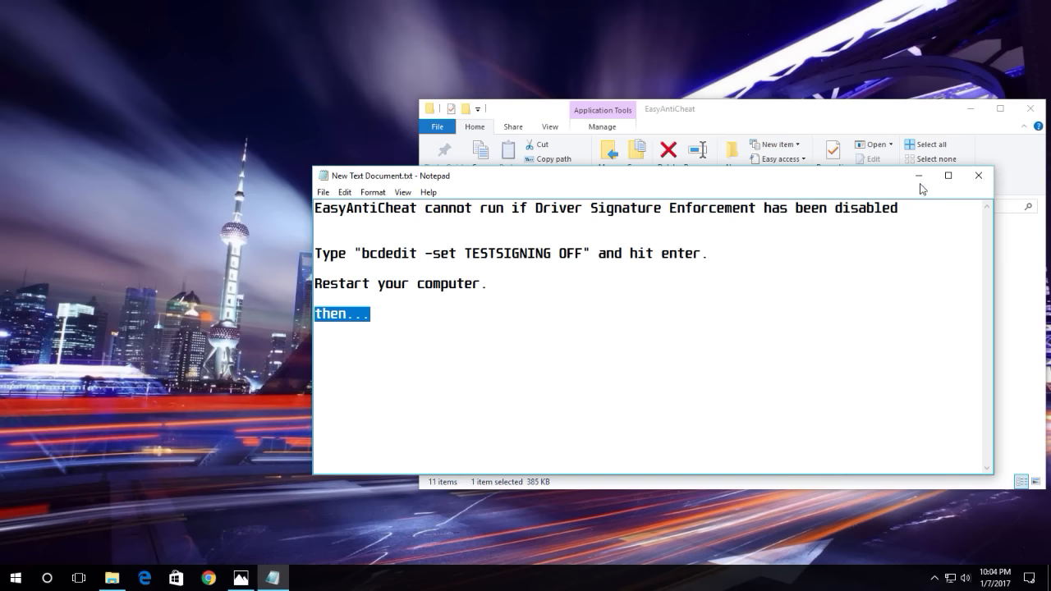
# Minimize the note and run EasyAntiCheat_Setup.exe from the game's EasyAntiCheat folder
pyautogui.click(918, 174)
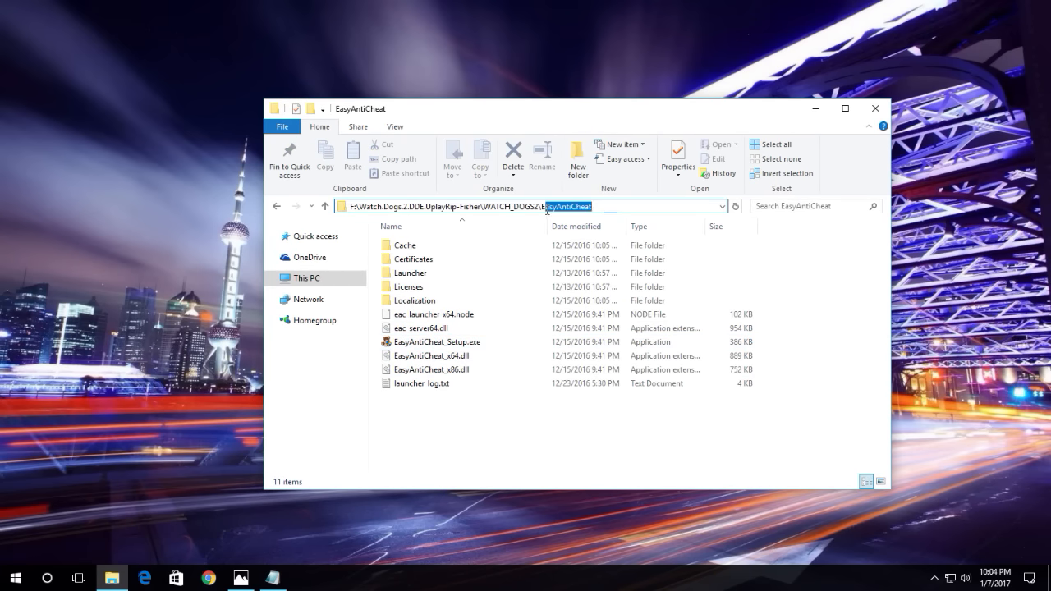
pyautogui.click(437, 342)
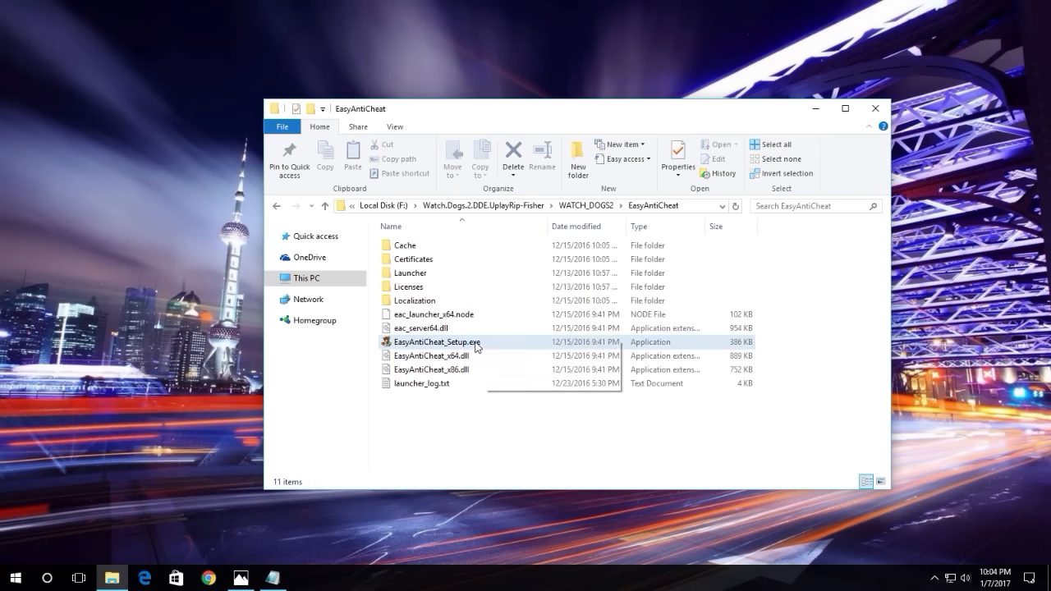
pyautogui.doubleClick(437, 341)
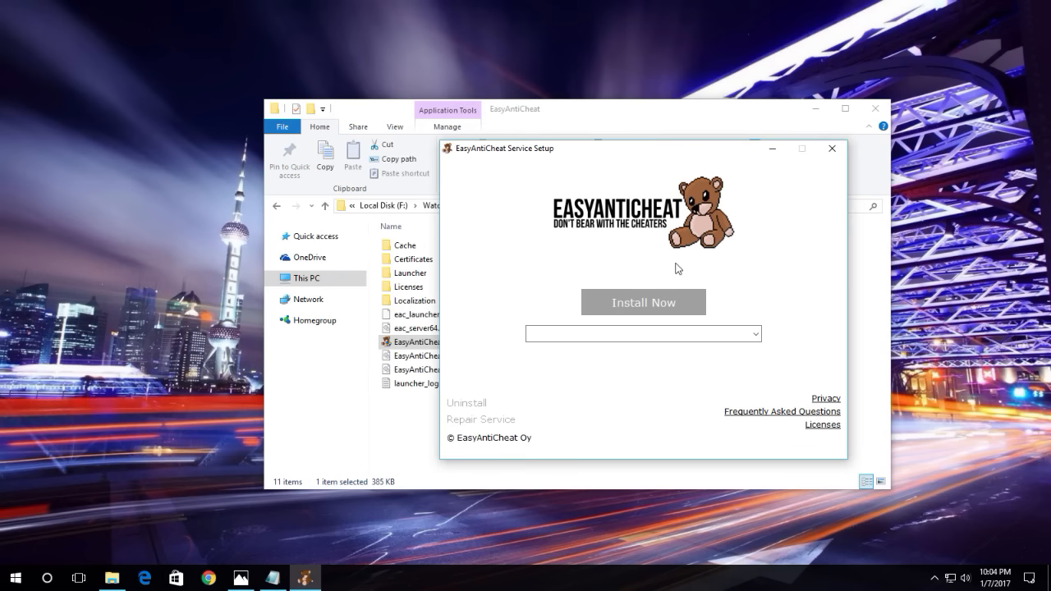
# Pick Watch Dogs 2 in the game dropdown, install the anti-cheat service and close the setup
pyautogui.click(749, 334)
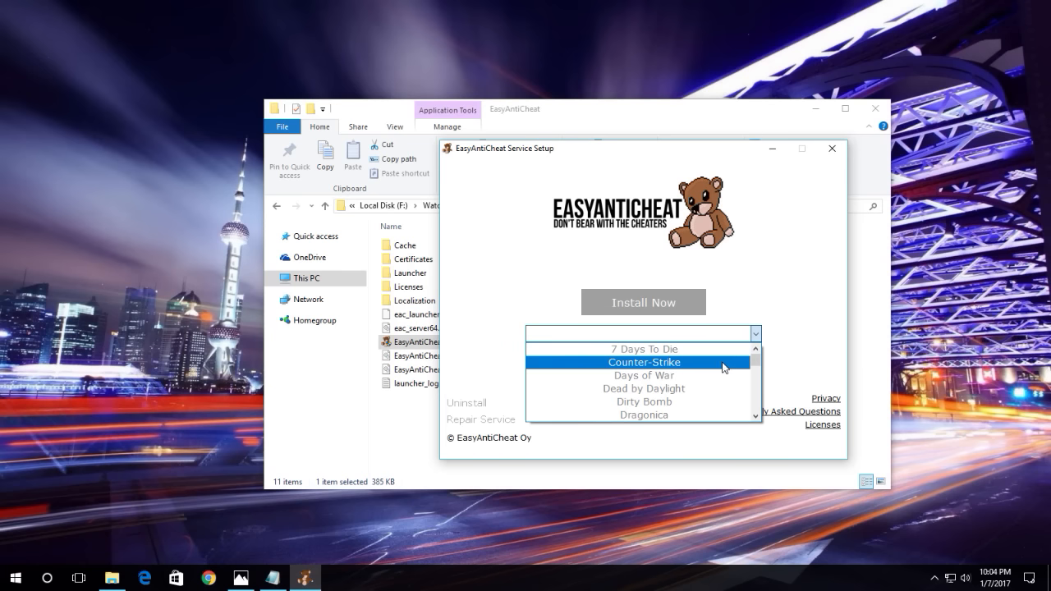
pyautogui.scroll(-3)
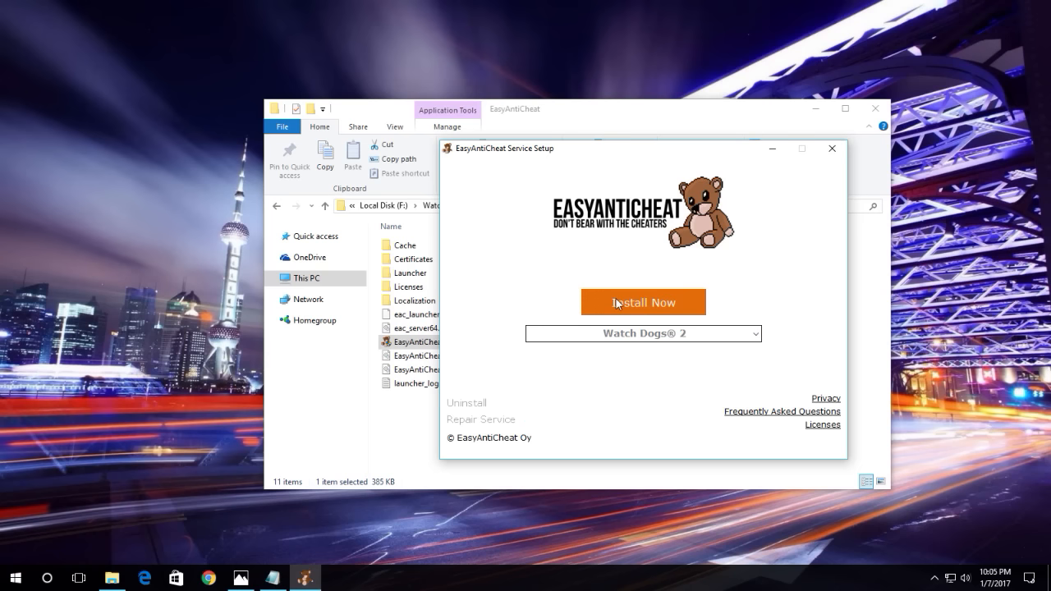
pyautogui.moveTo(693, 310)
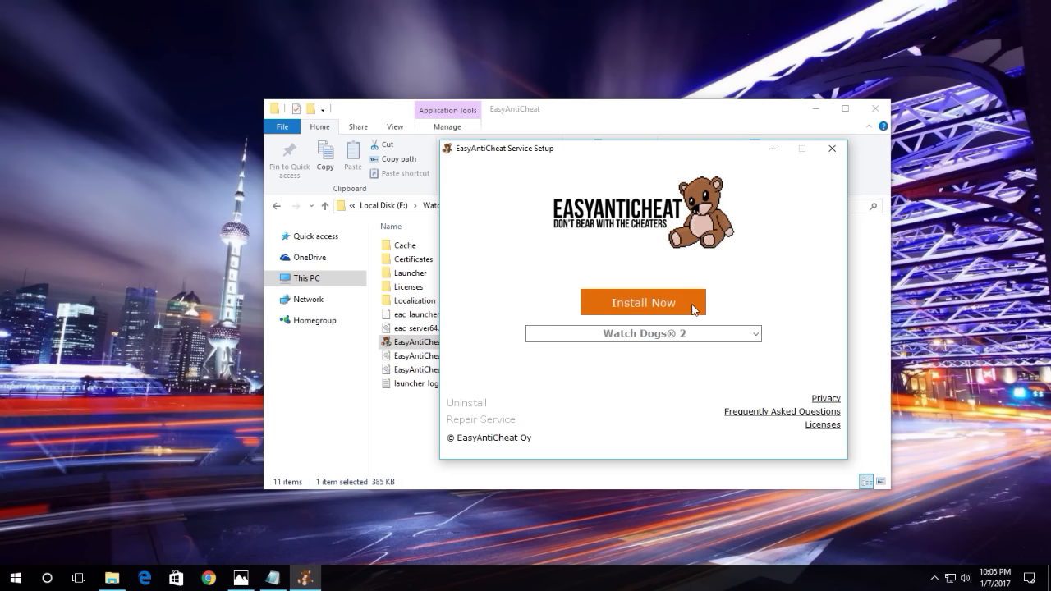
pyautogui.moveTo(681, 368)
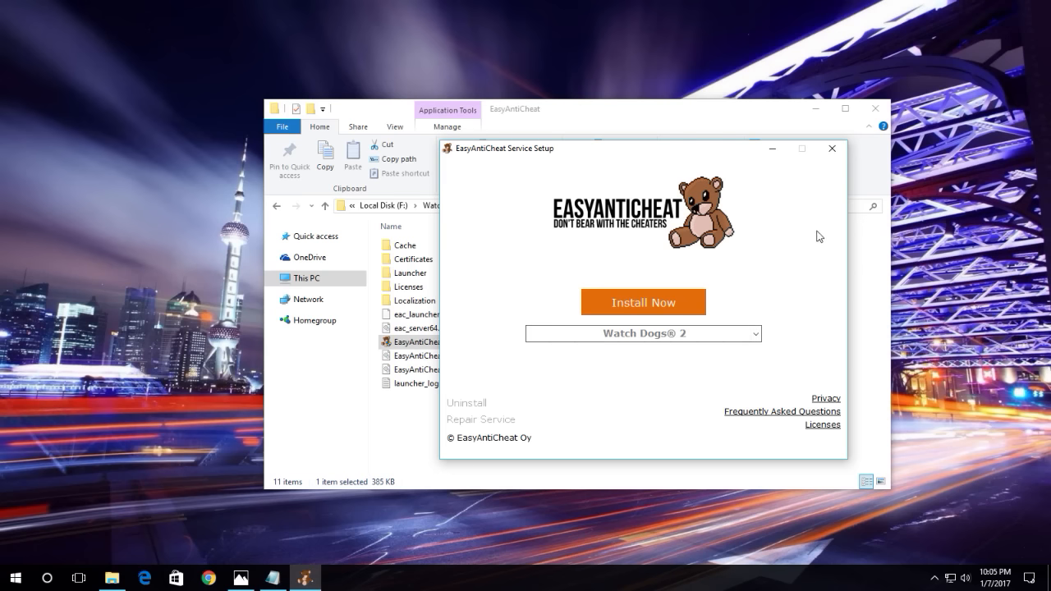
pyautogui.click(831, 148)
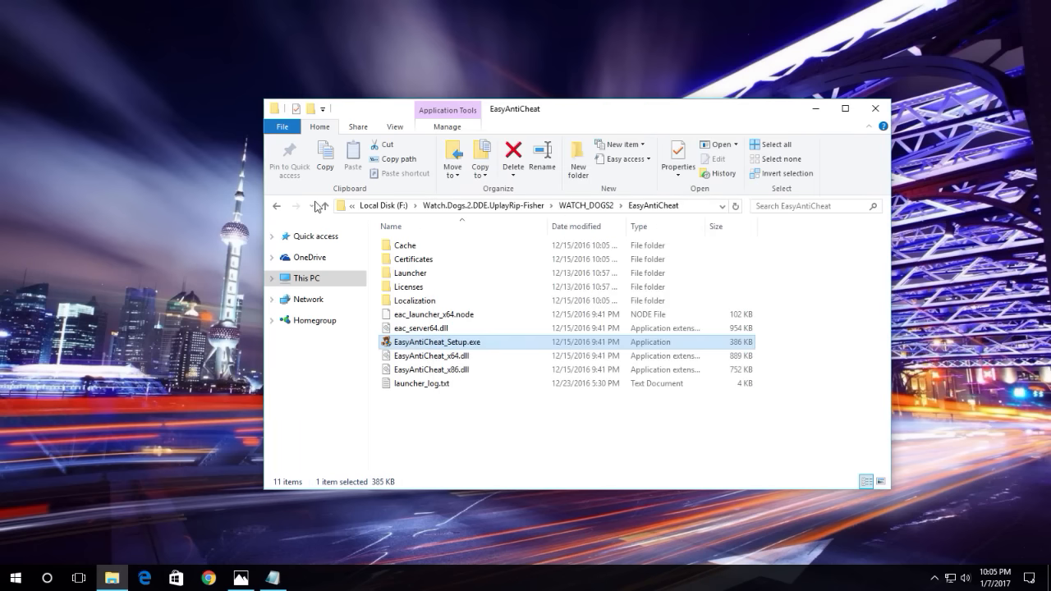
pyautogui.moveTo(579, 374)
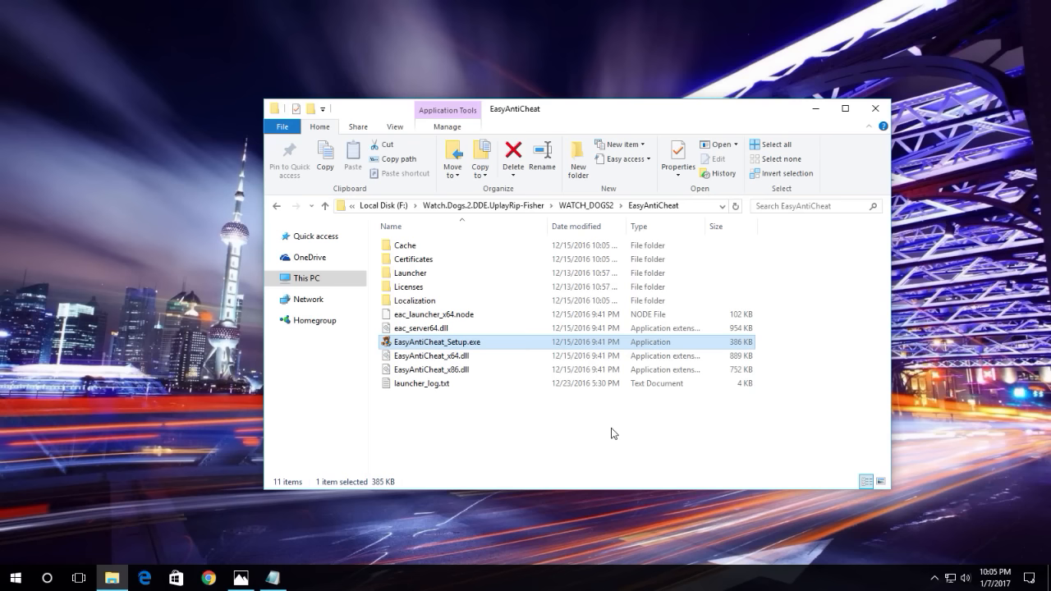
# Close the EasyAntiCheat File Explorer window, leaving the bare desktop
pyautogui.click(873, 109)
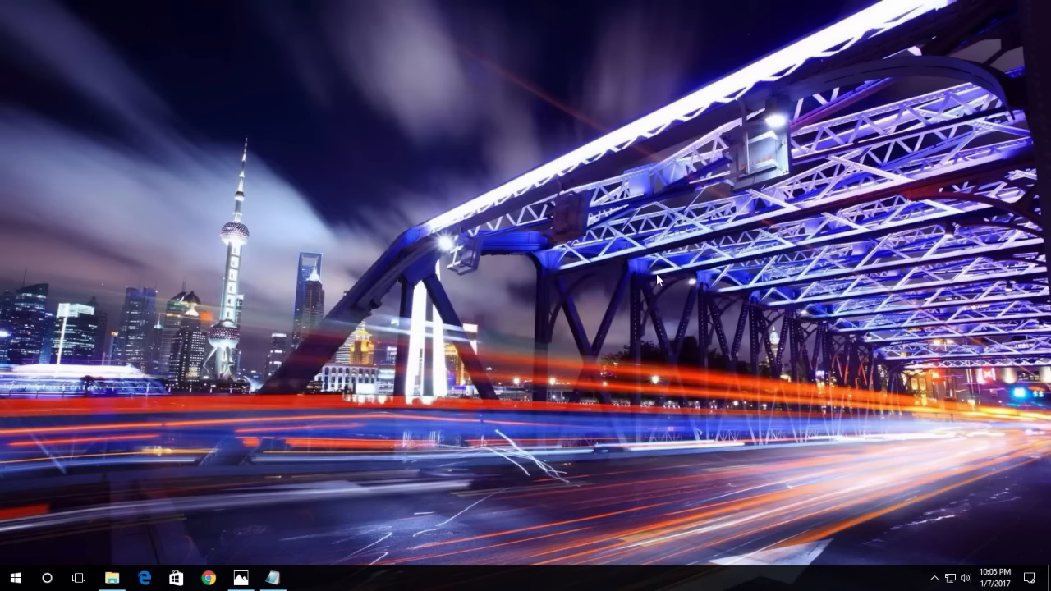